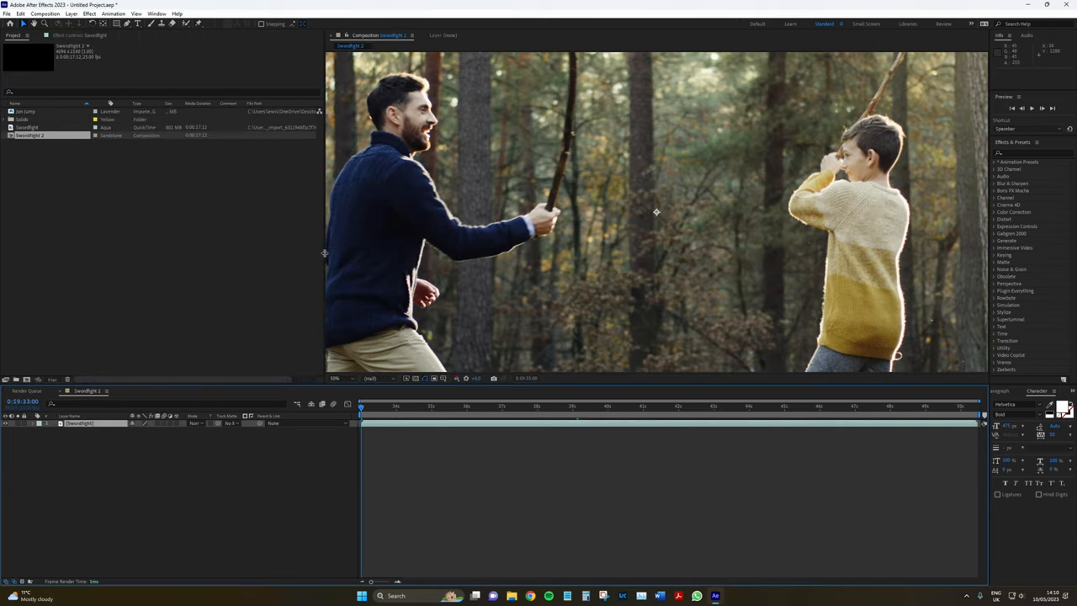
Confirm the black Solid Settings to create Black Solid 1 in the Swordfight 2 comp
click(338, 378)
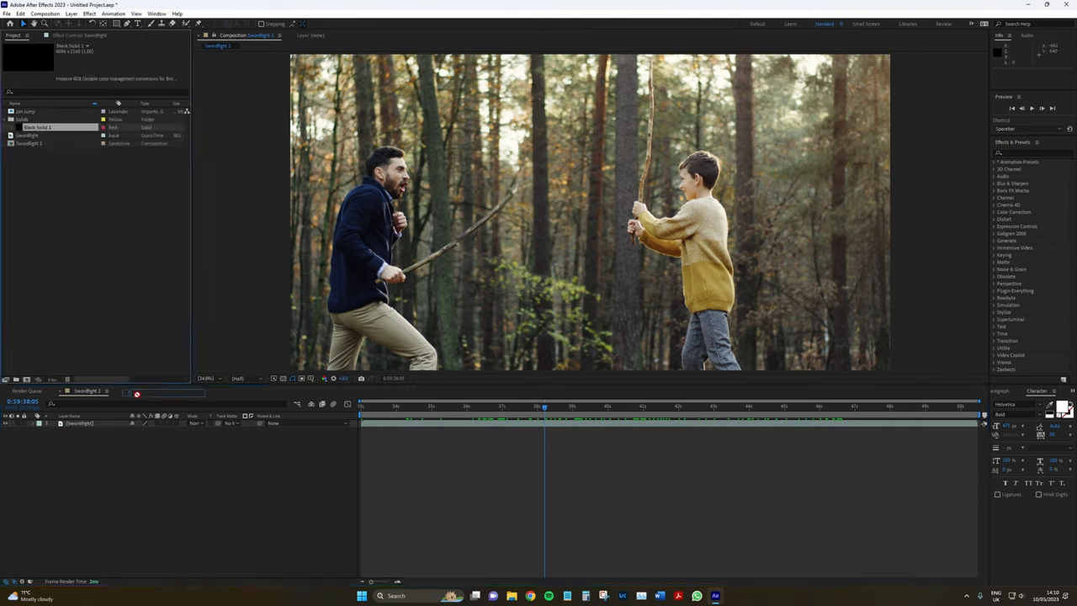
Apply the Superluminal Stardust effect to Black Solid 1 from the Effect menu
click(88, 13)
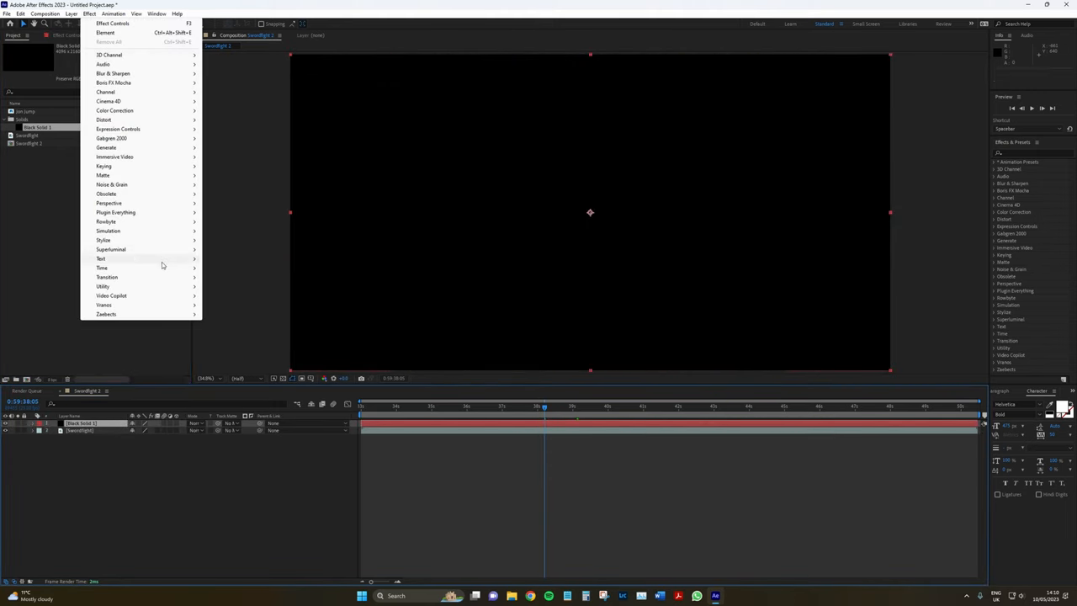
mouse_move(110, 250)
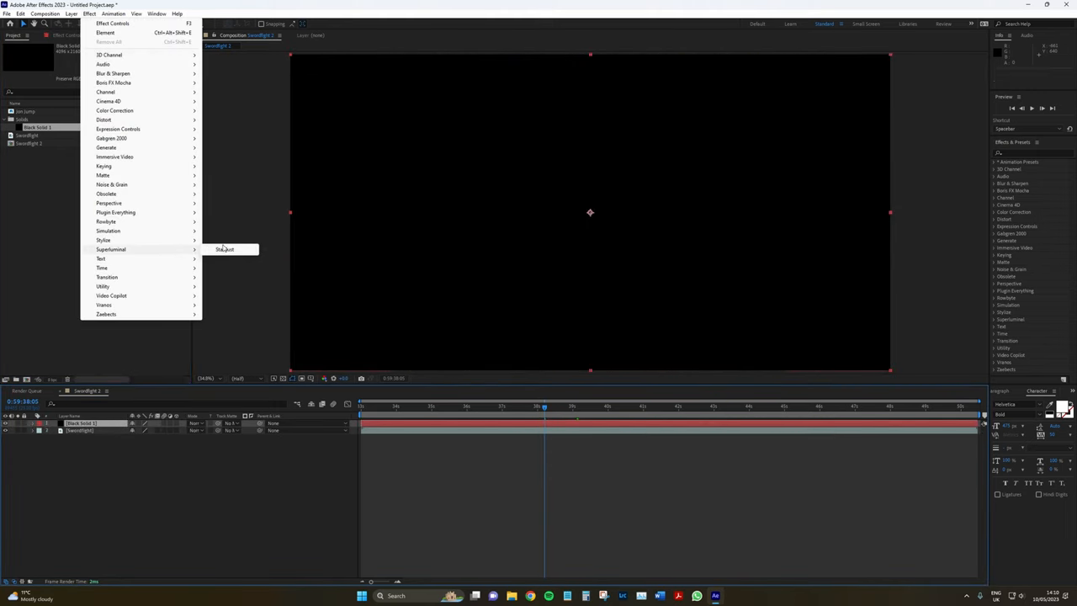
click(225, 249)
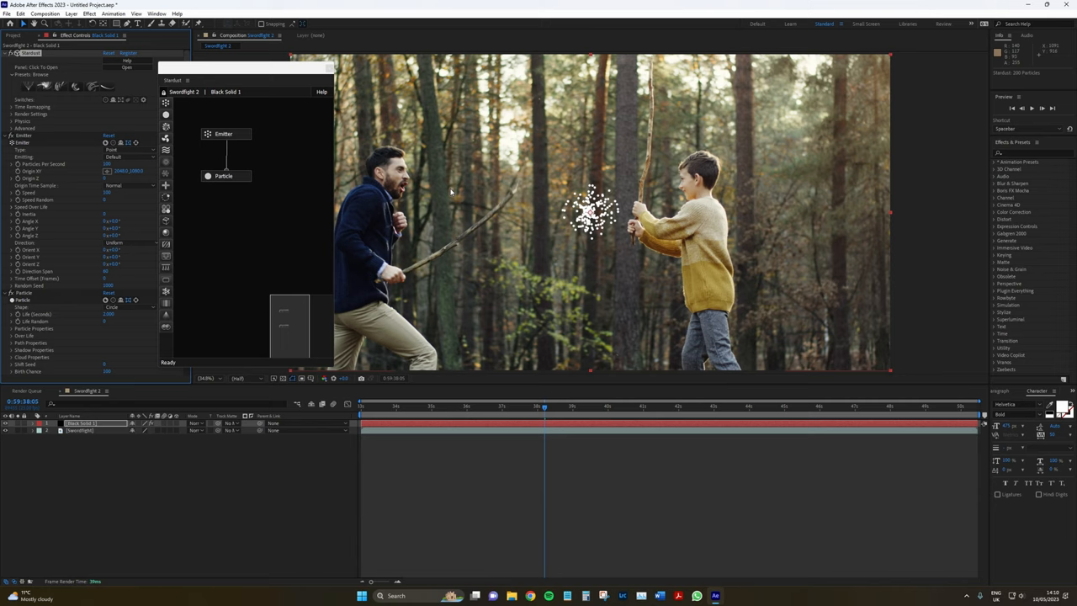
mouse_move(560, 377)
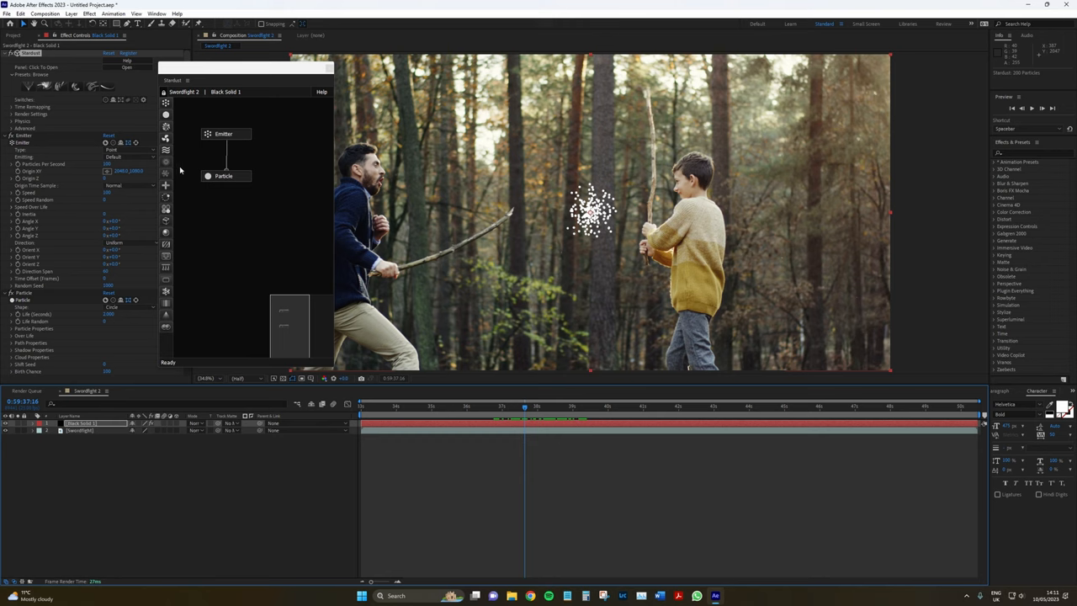
mouse_move(338, 249)
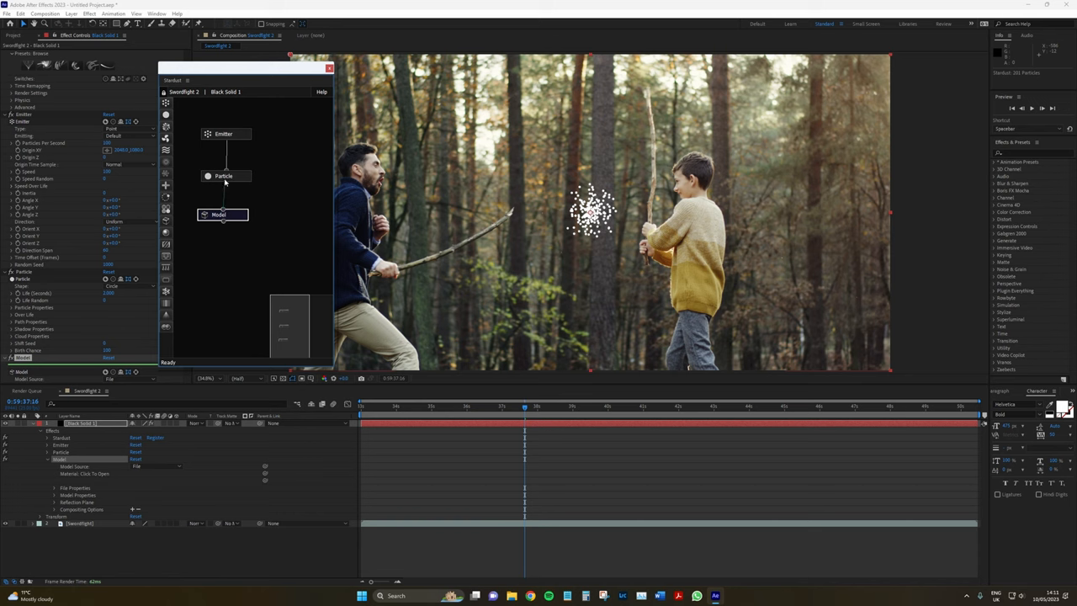
Add a Forces node to Stardust, then select and remove the Black Solid 1 layer
click(220, 214)
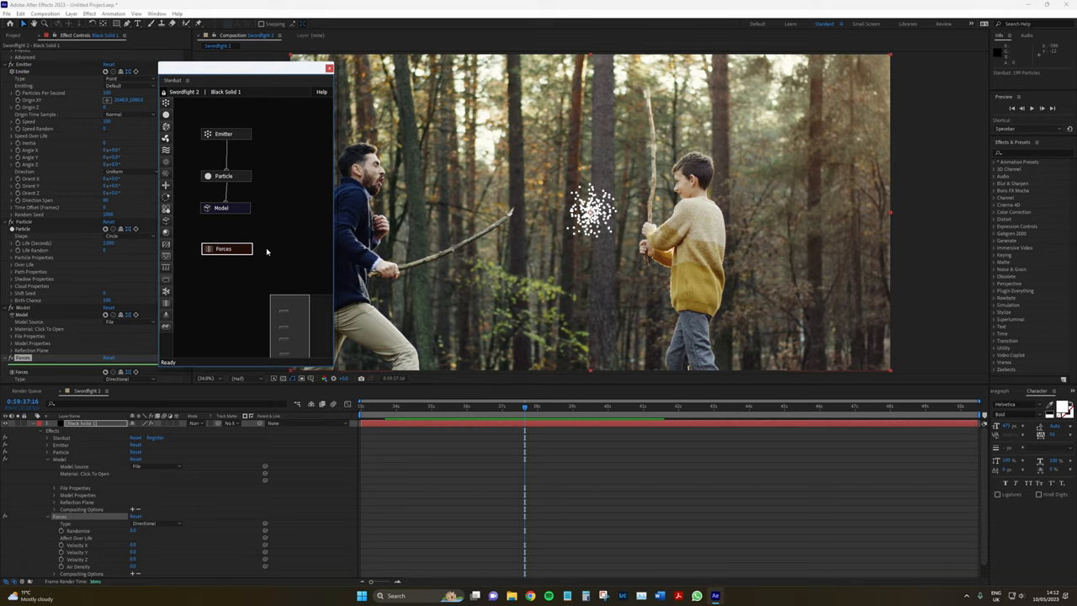
click(329, 67)
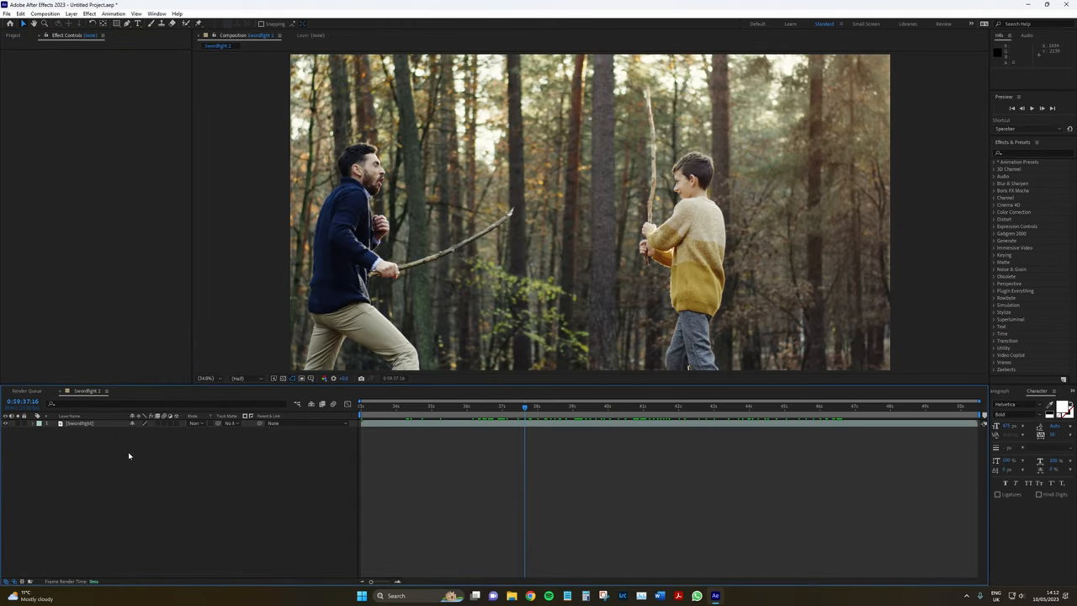
Create a white text layer reading 'Videvo' in the composition
click(79, 423)
text(Vi)
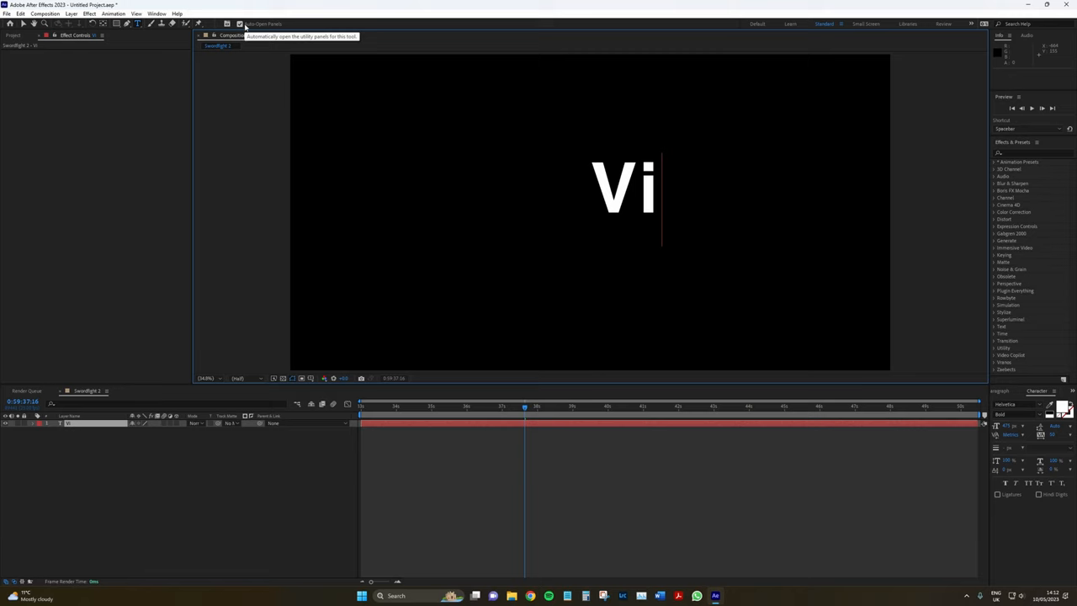
text(devo)
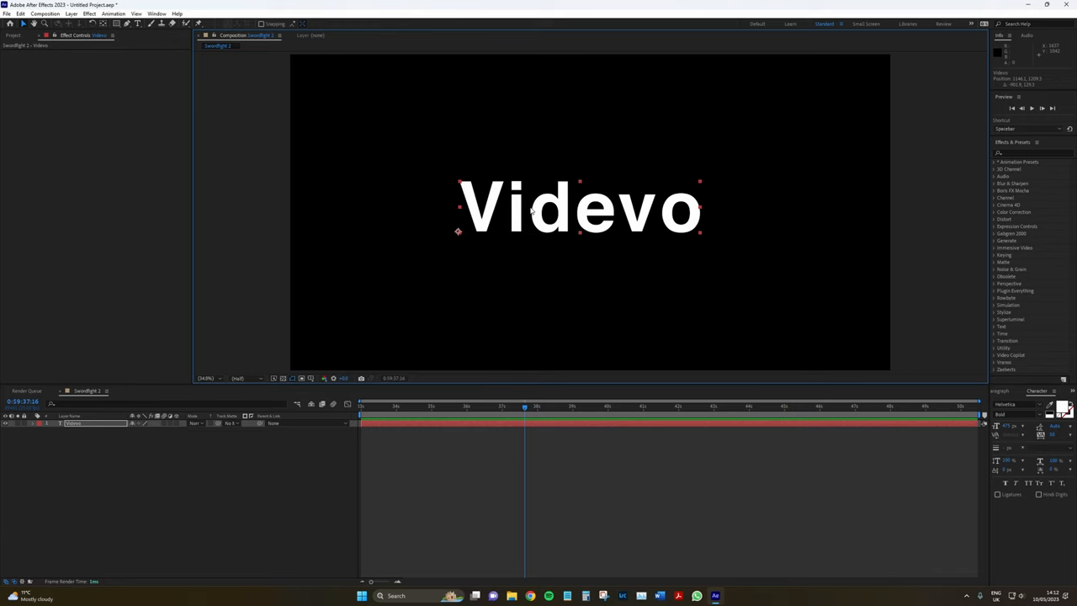
mouse_move(237, 112)
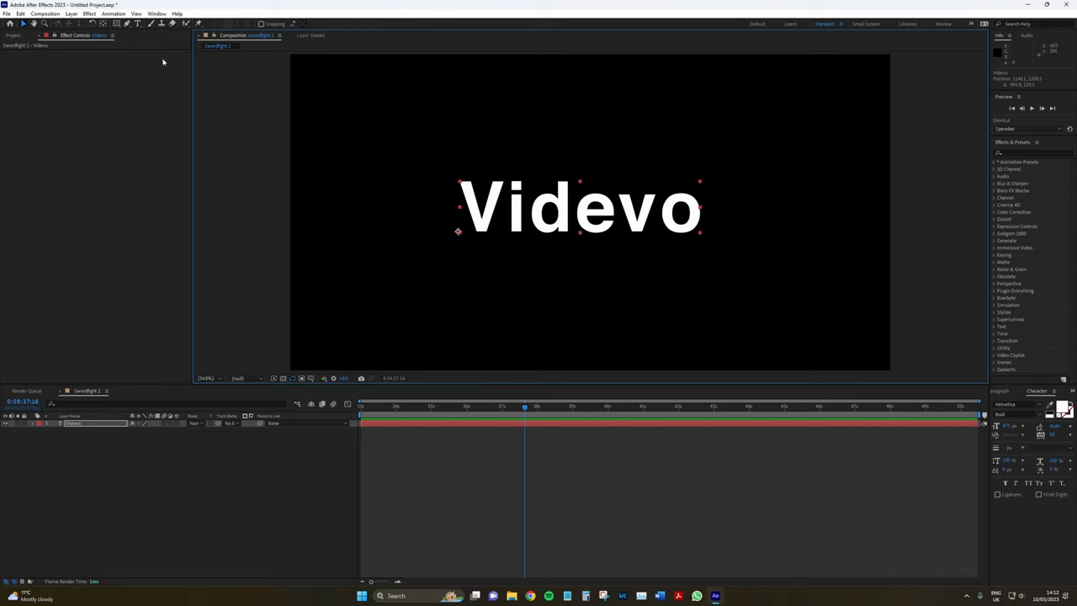
Open the Particle Pro panel and scroll through its fire brush presets
click(157, 14)
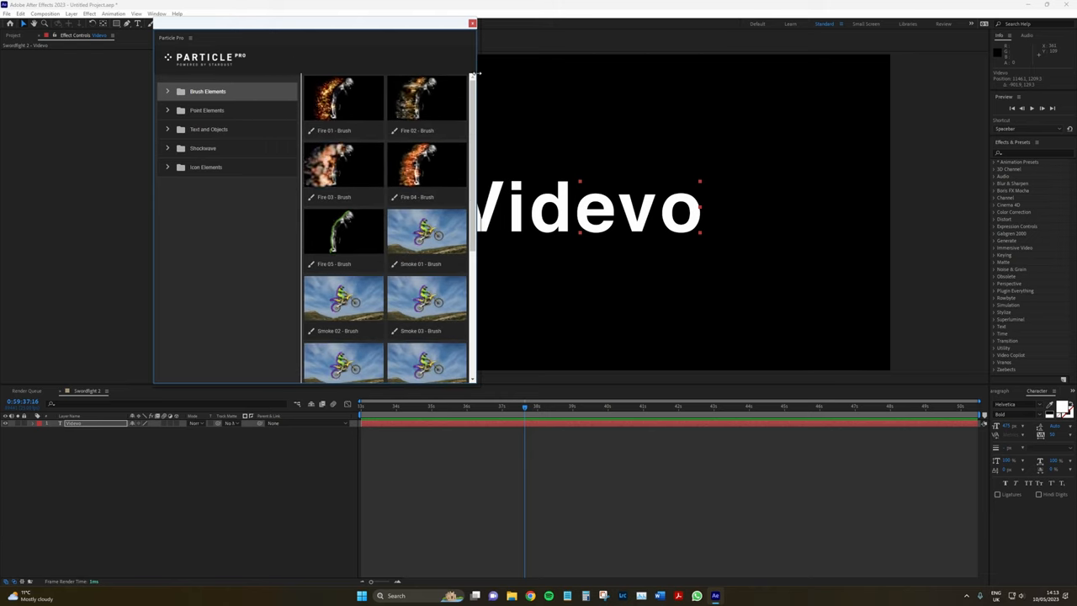
scroll(down, 3)
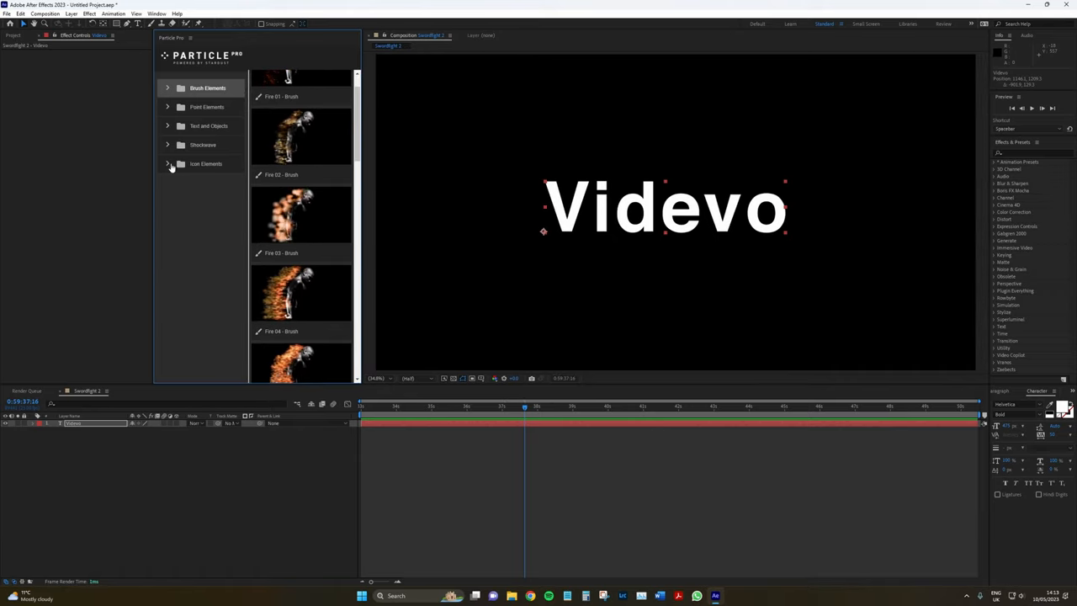
Expand the Icon Elements and Shockwave folders and select the Camera icon preset
click(168, 163)
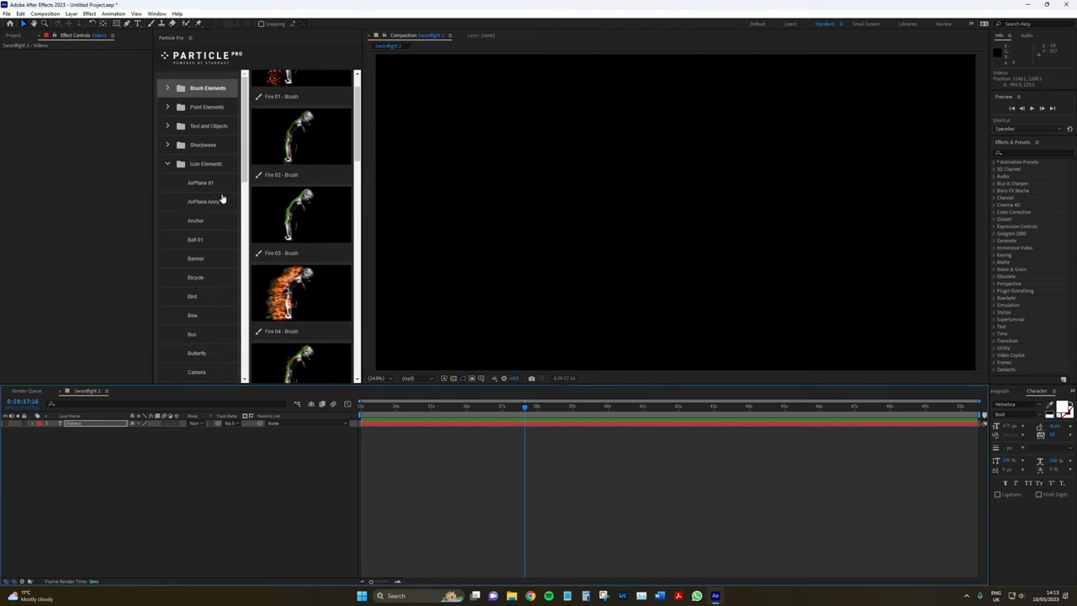
scroll(down, 3)
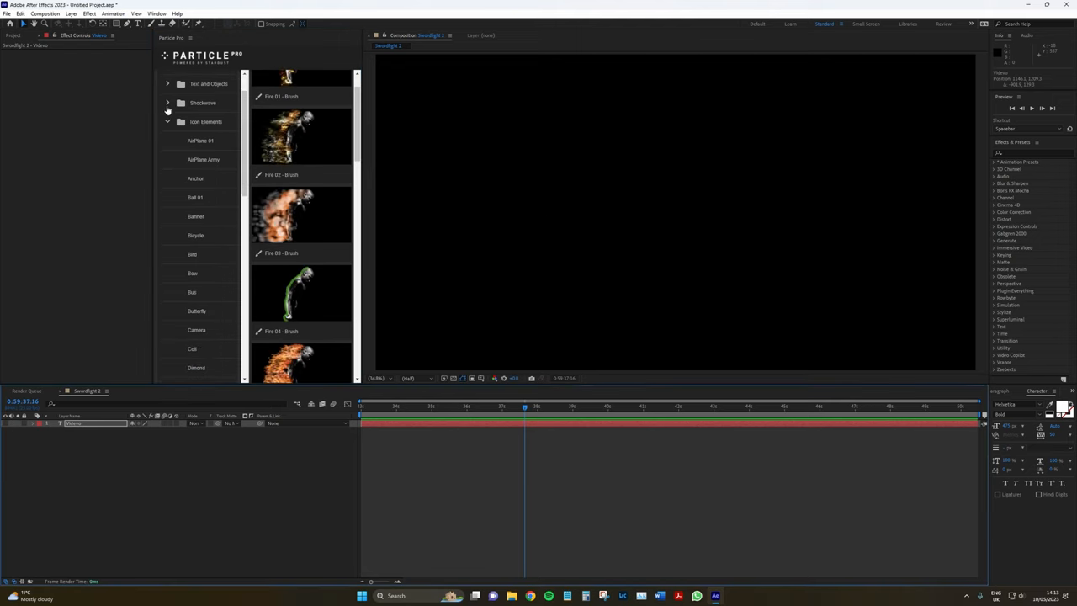
click(167, 103)
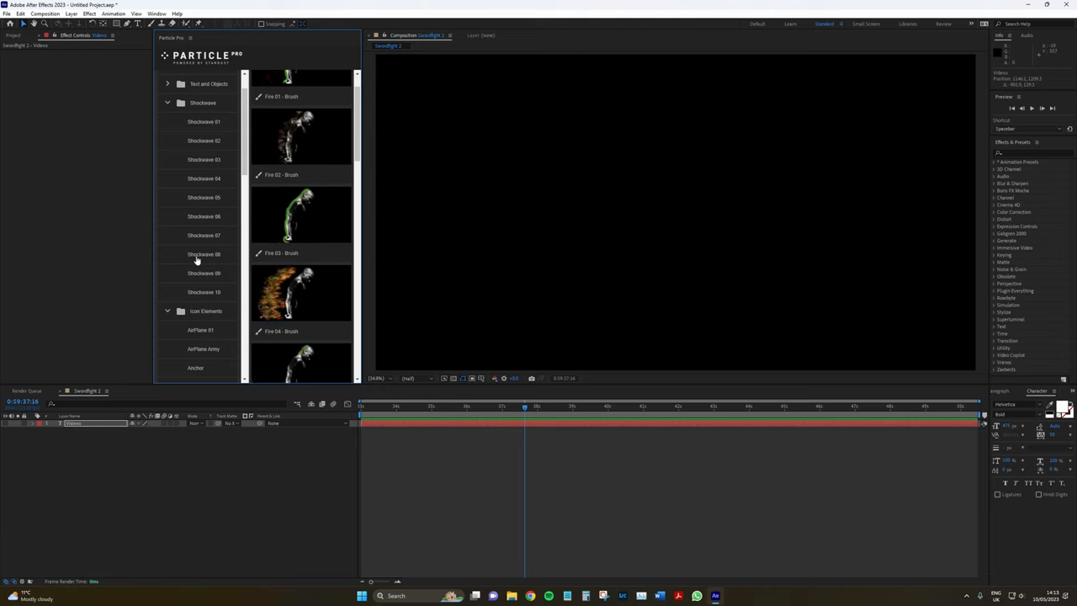
scroll(down, 3)
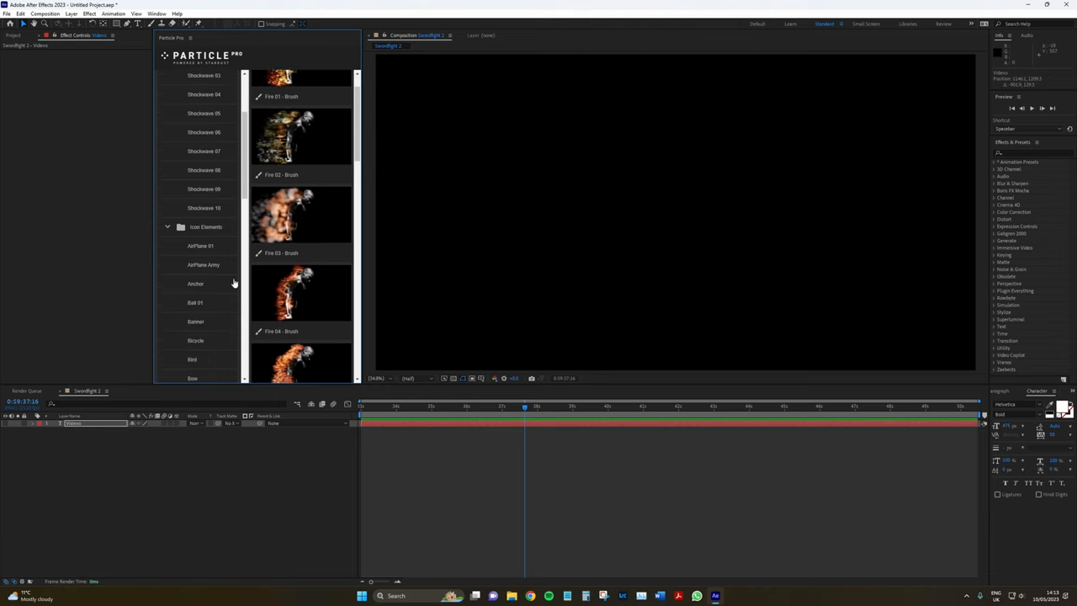
scroll(down, 3)
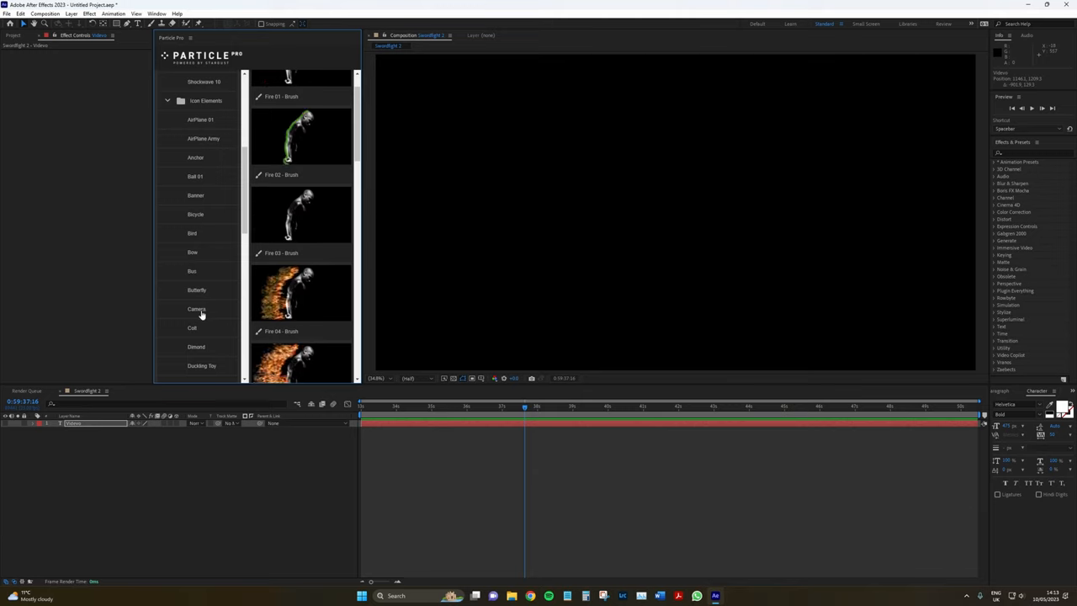
click(196, 309)
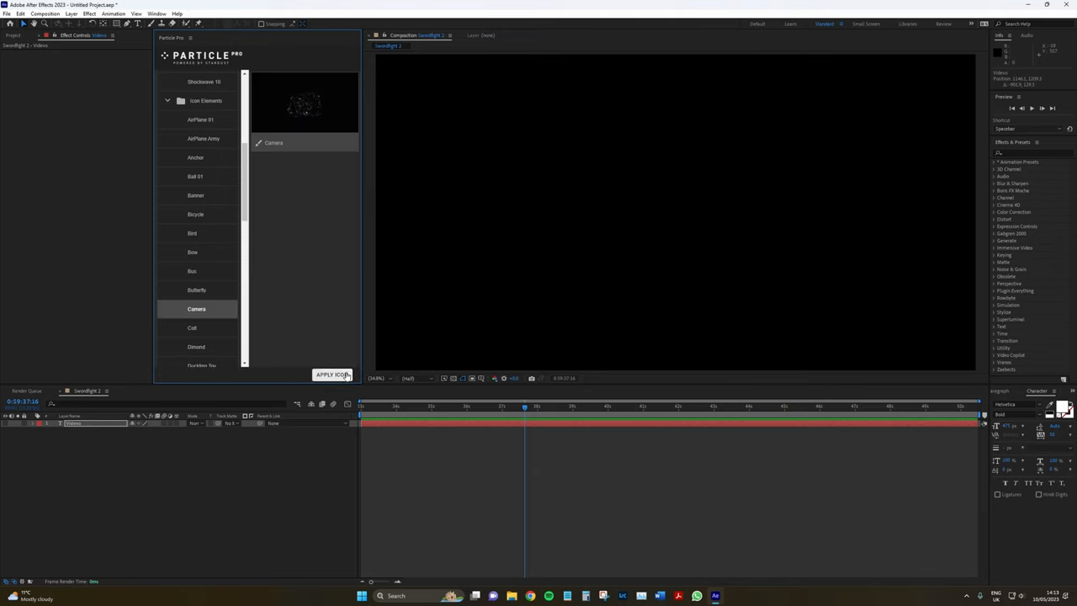
Apply the Camera icon preset to build a particle Camera comp, then collapse Icon Elements
click(331, 374)
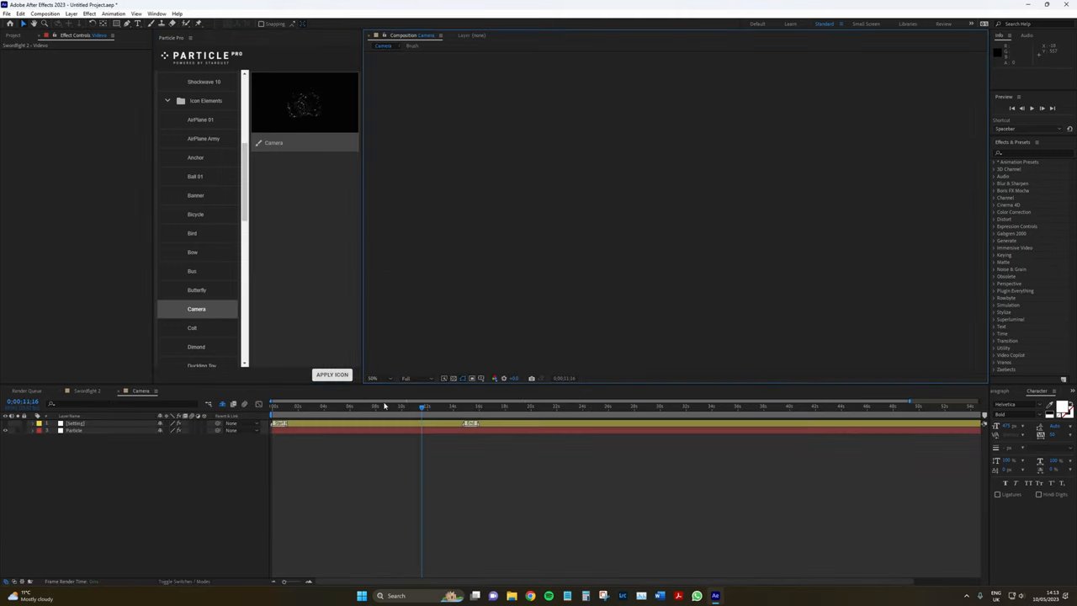
click(271, 406)
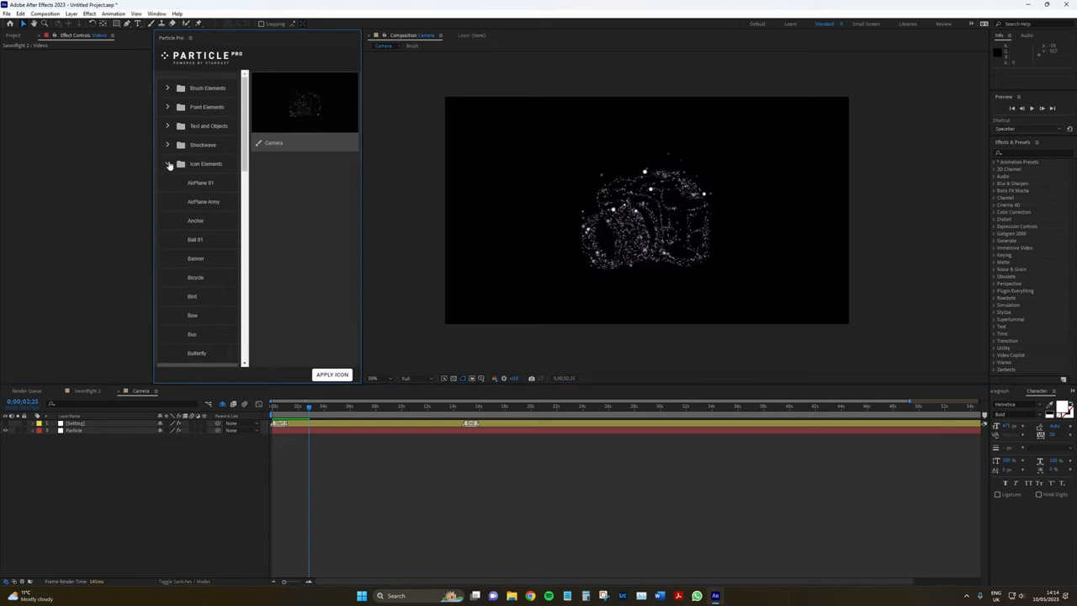
click(167, 163)
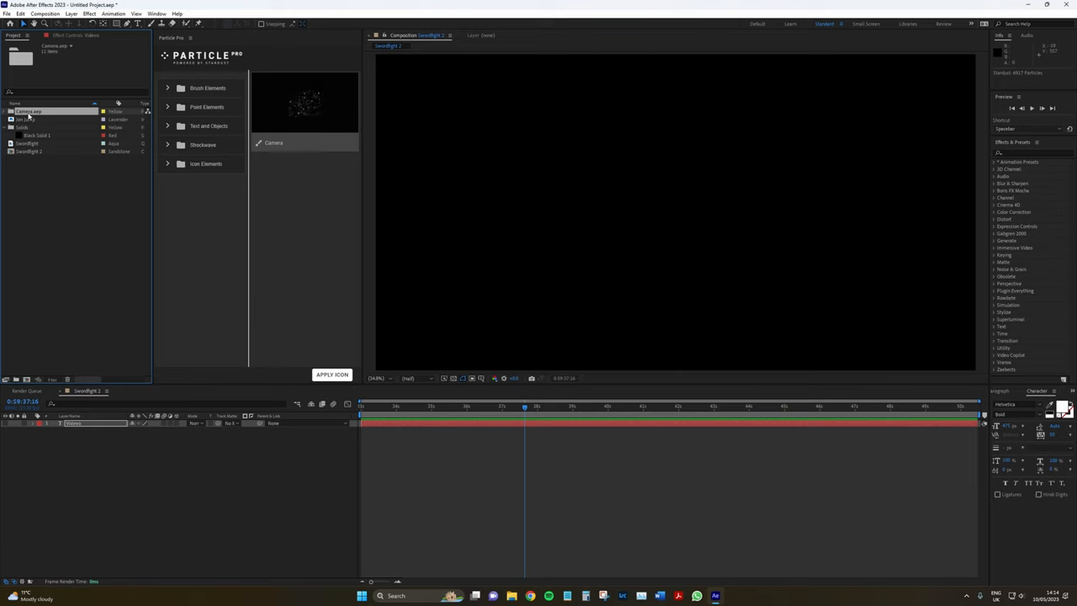
Delete the Camera.aep item from the Project panel and confirm the removal
key(Delete)
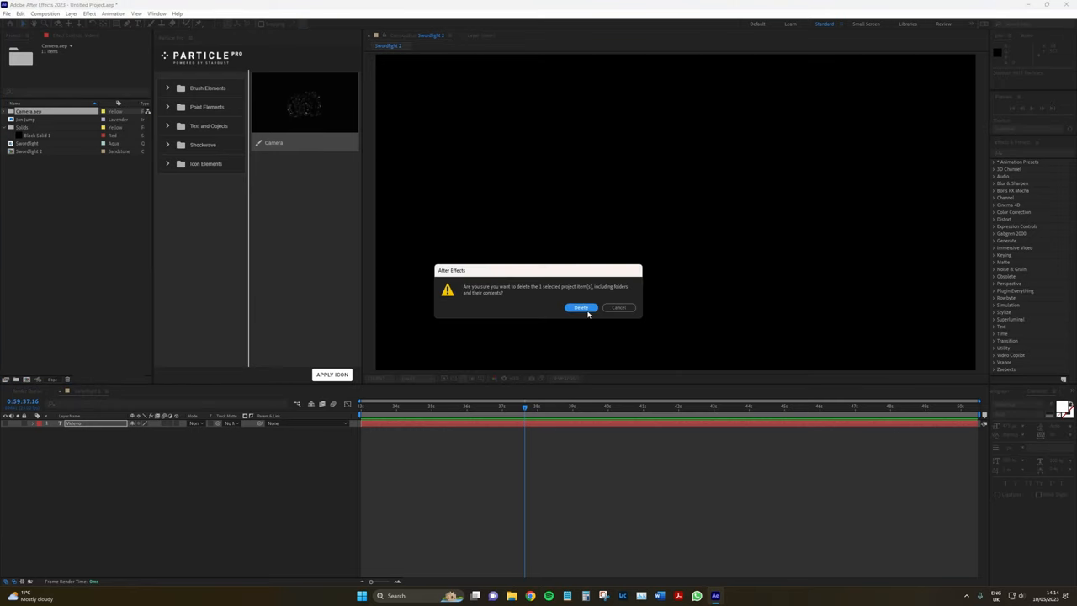
click(581, 307)
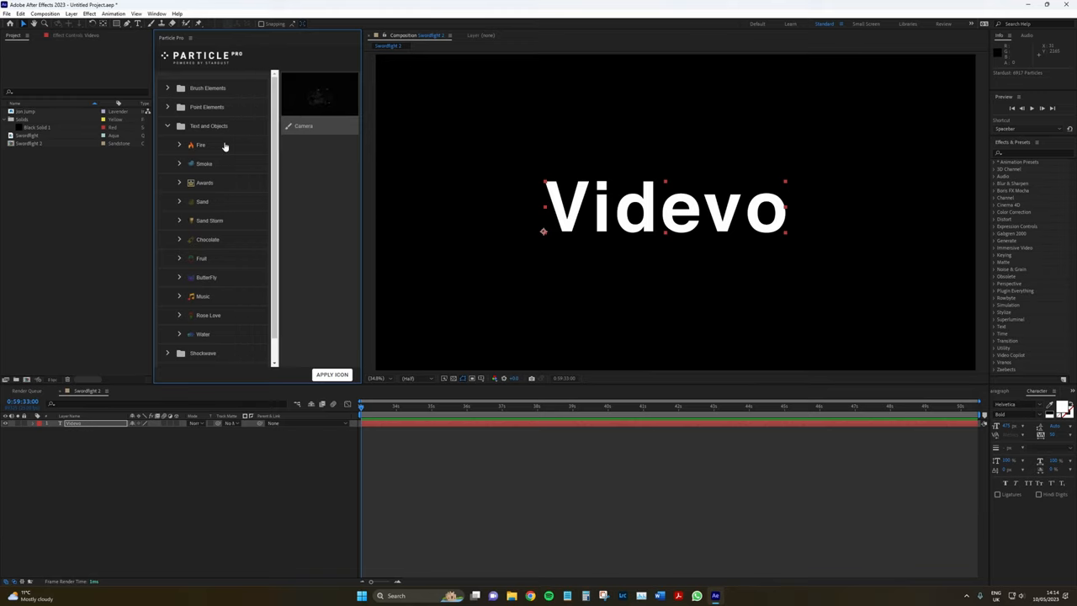
Preview the Fire and Smoke preset groups and expand the Fire 01–06 list
scroll(down, 3)
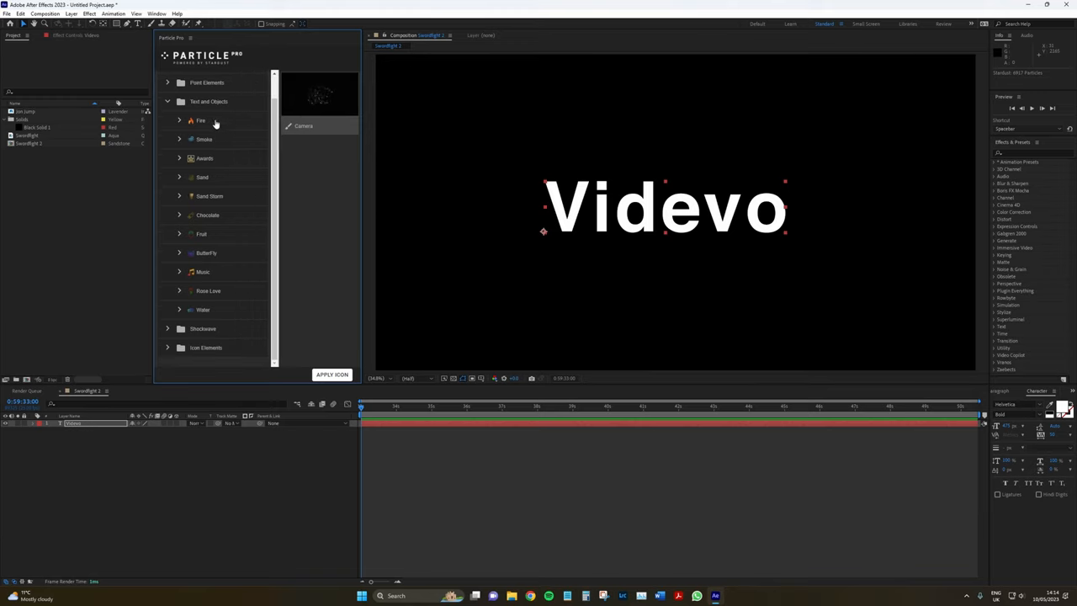
click(201, 121)
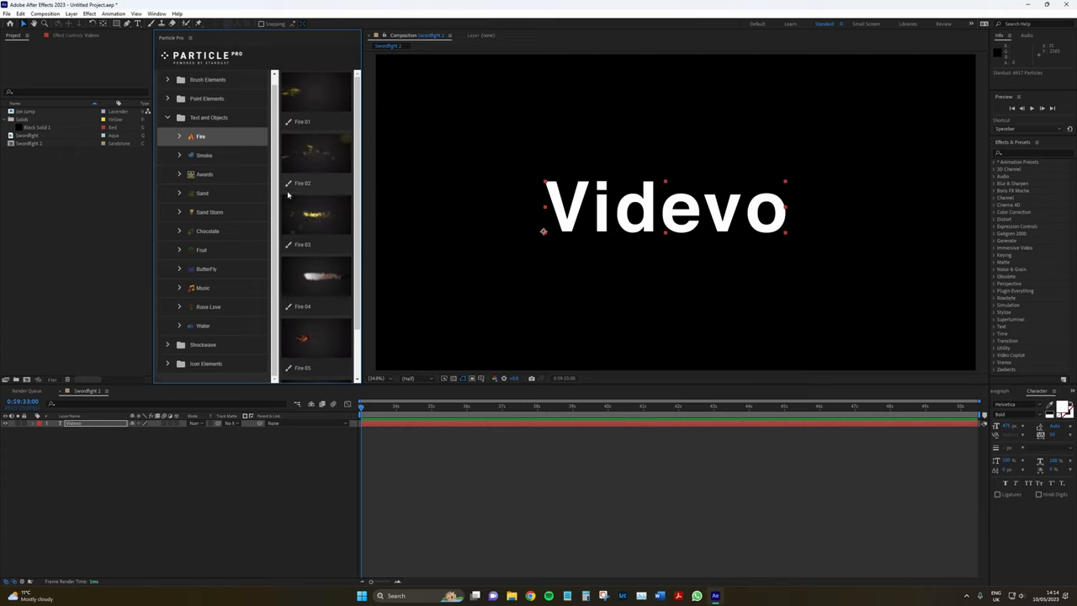
scroll(down, 3)
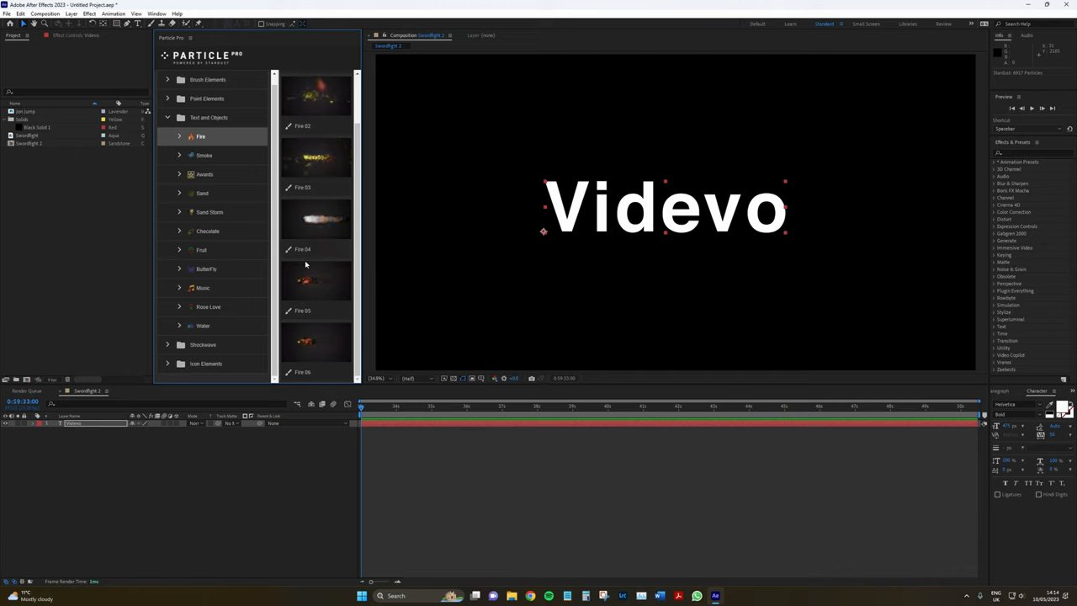
click(205, 155)
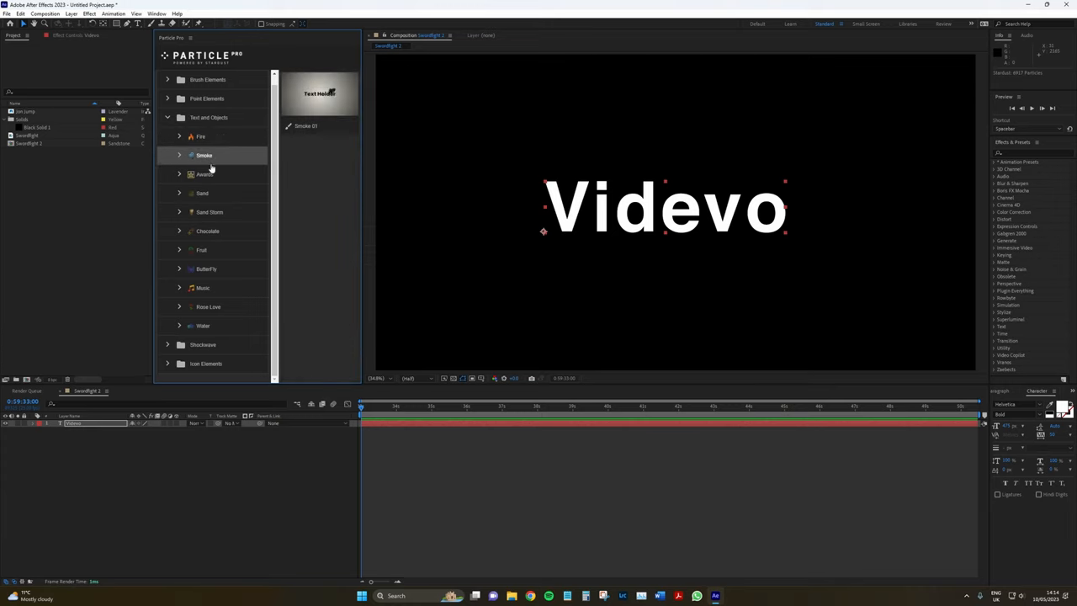
click(202, 325)
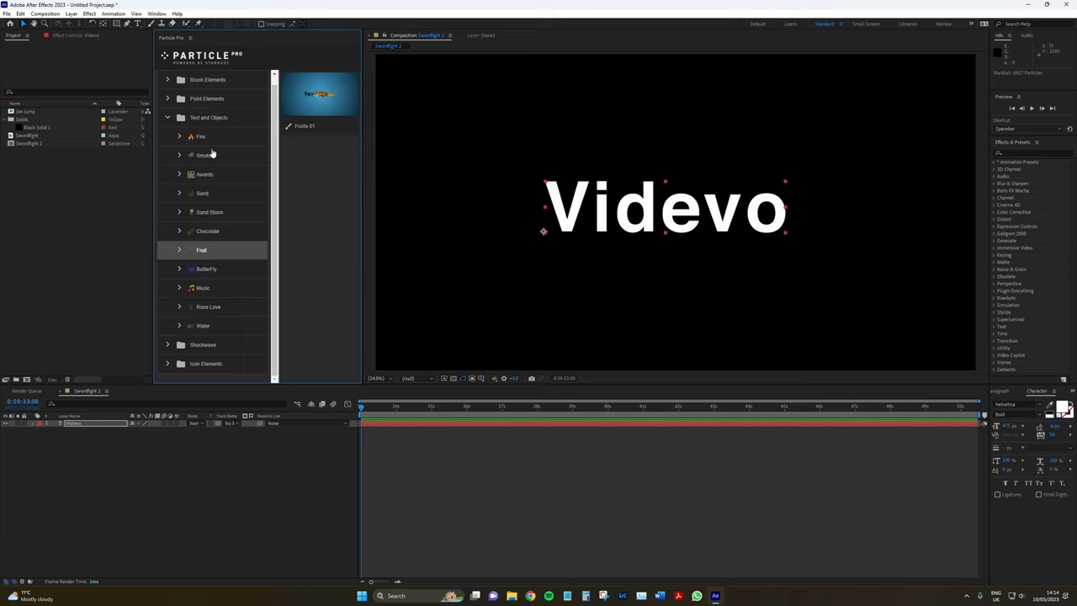
click(204, 155)
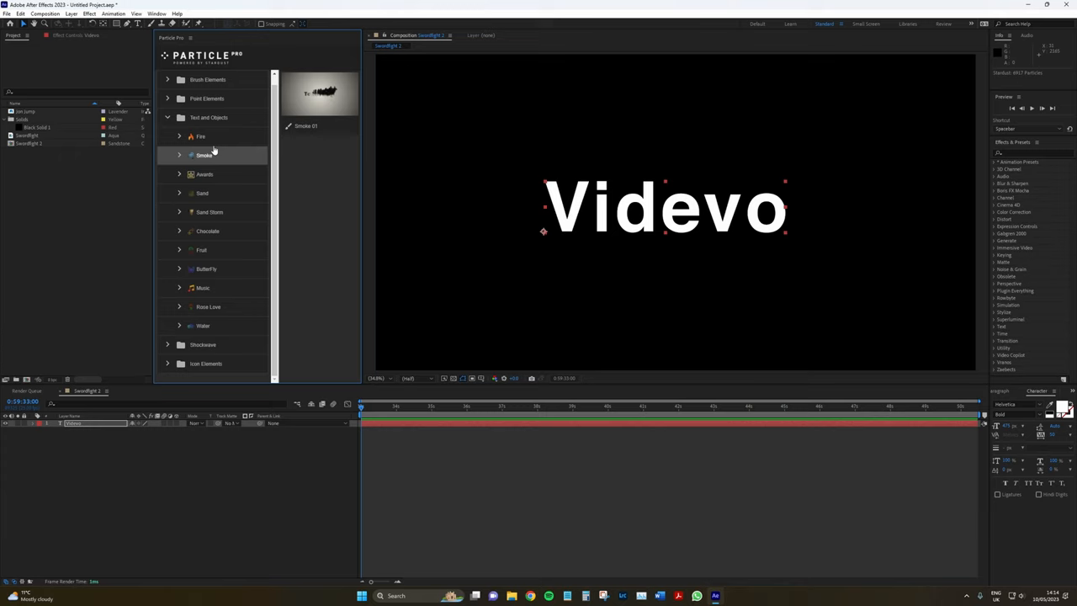
click(201, 136)
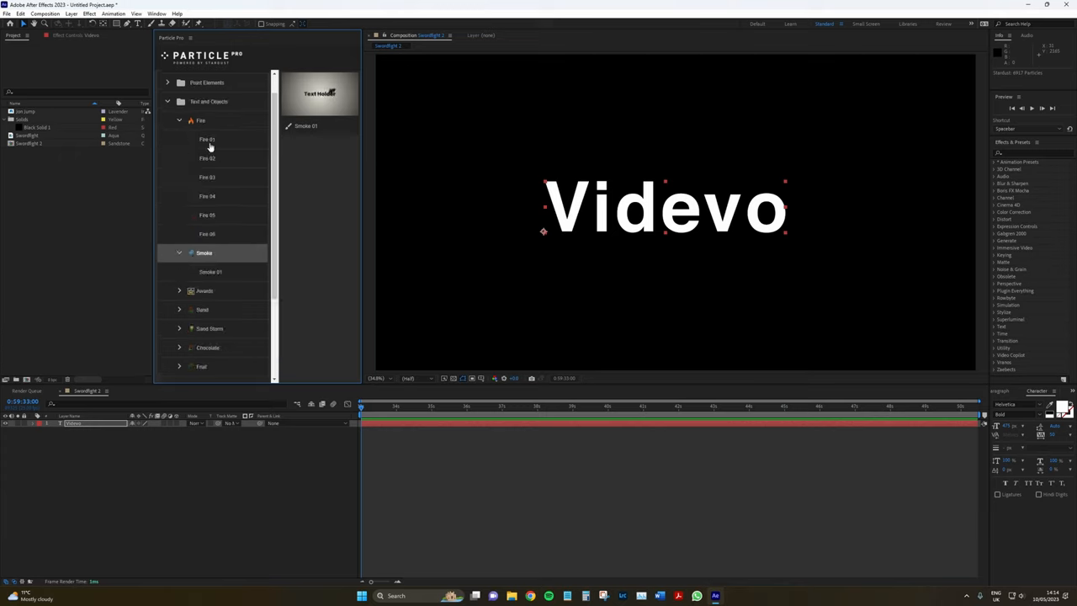
Apply the Smoke 01 preset to the Videvo text, then open the viewer's grid options
click(203, 310)
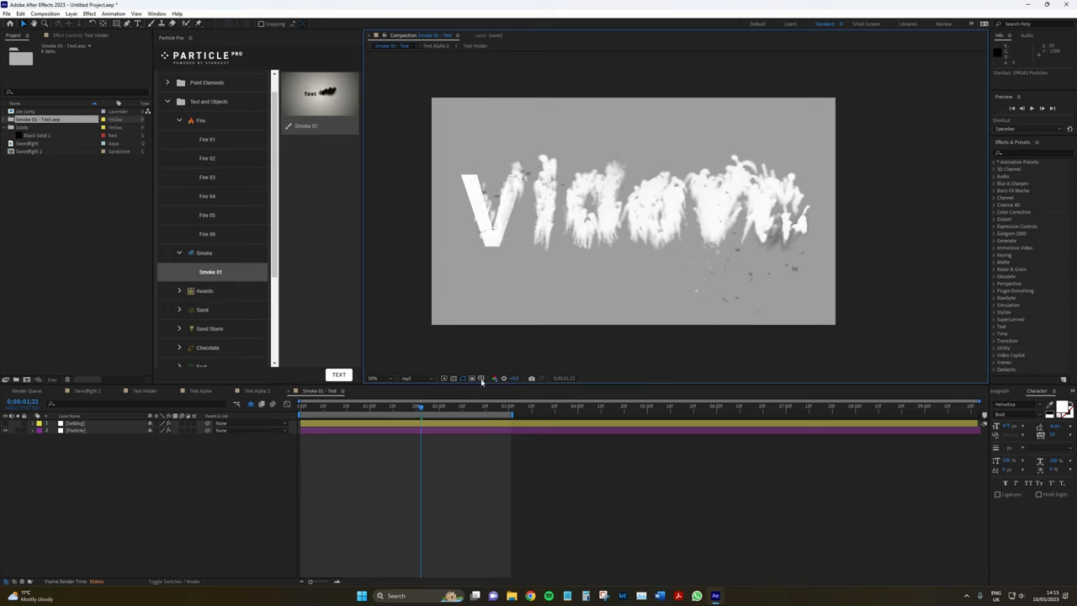
click(472, 378)
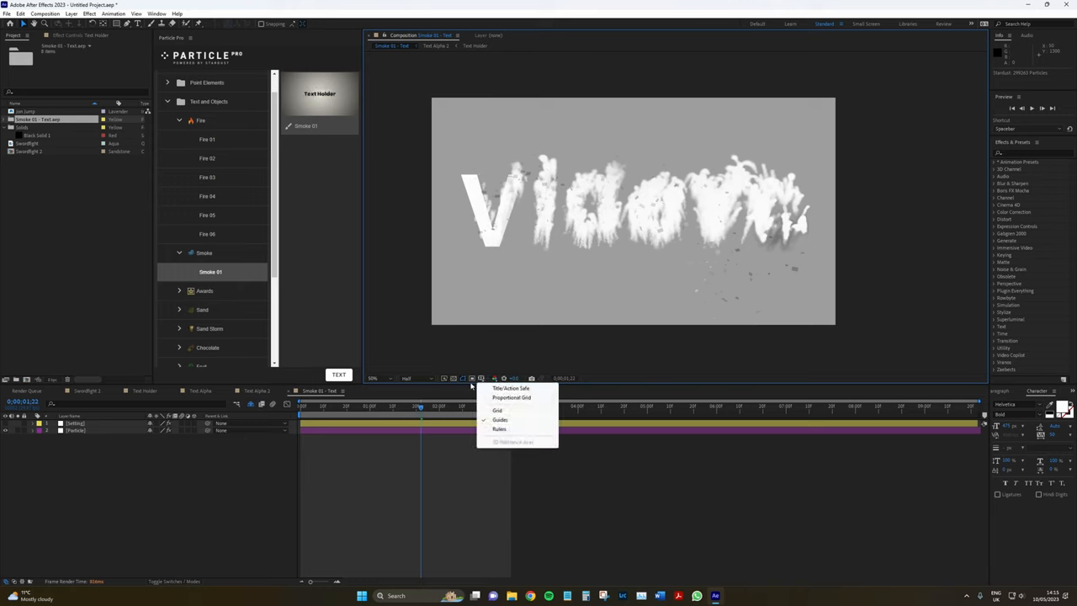
click(463, 378)
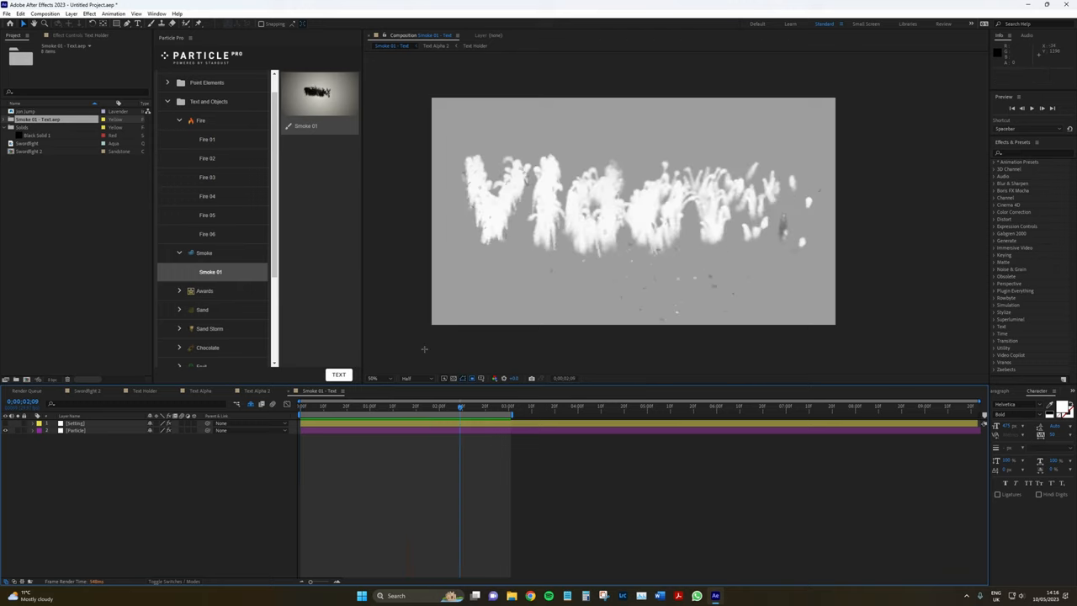
Scrub the timeline twice to preview the Videvo text dissolving into smoke
click(376, 406)
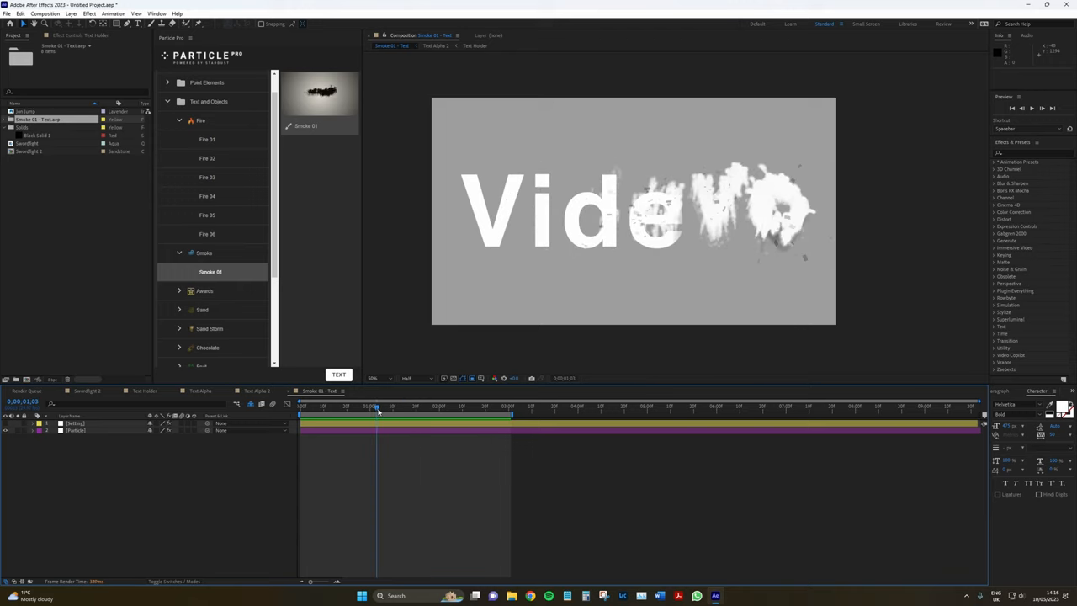
drag(376, 412, 444, 412)
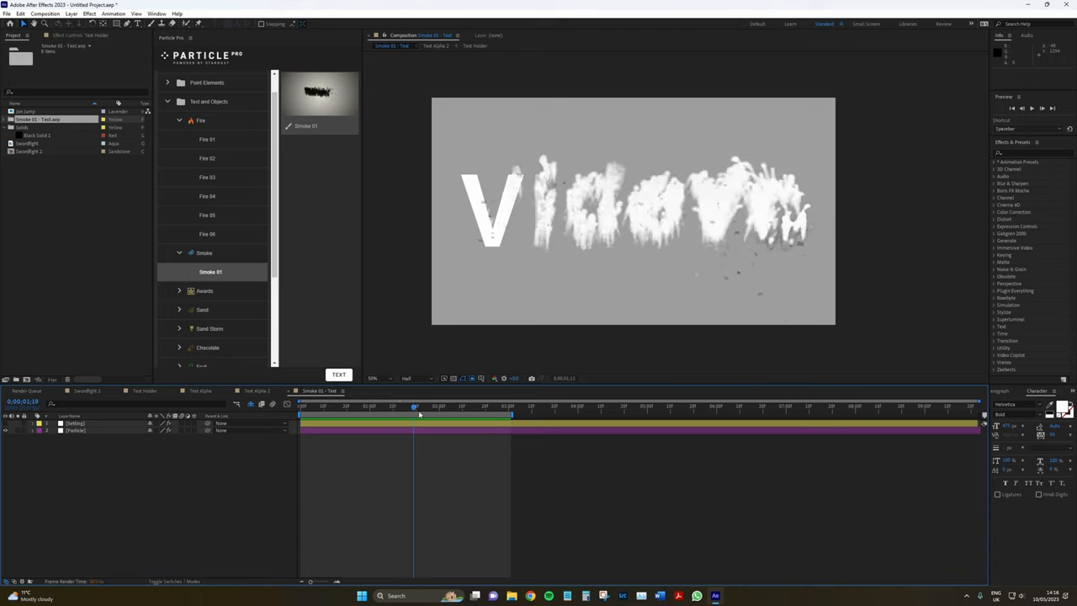
drag(414, 406, 459, 407)
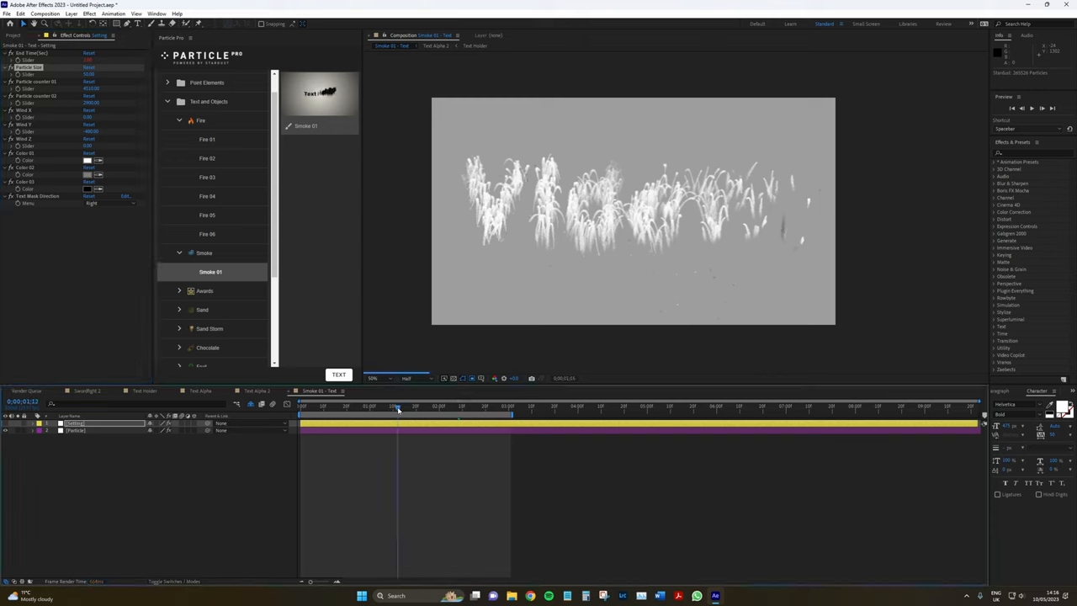
Set Color 01 to white after briefly trying a pale blue tint
click(411, 406)
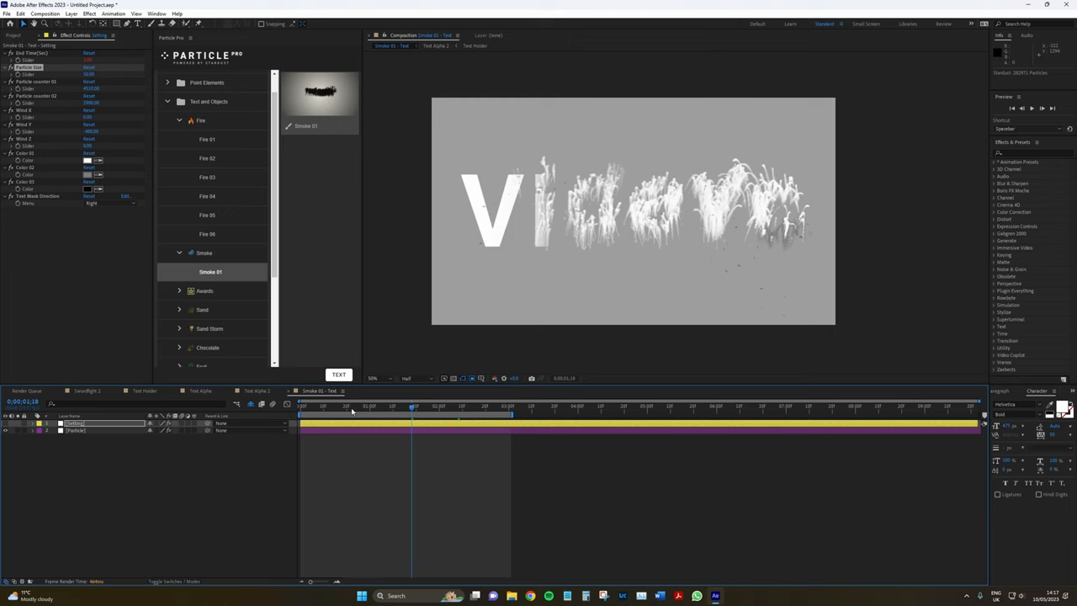
drag(412, 408, 362, 407)
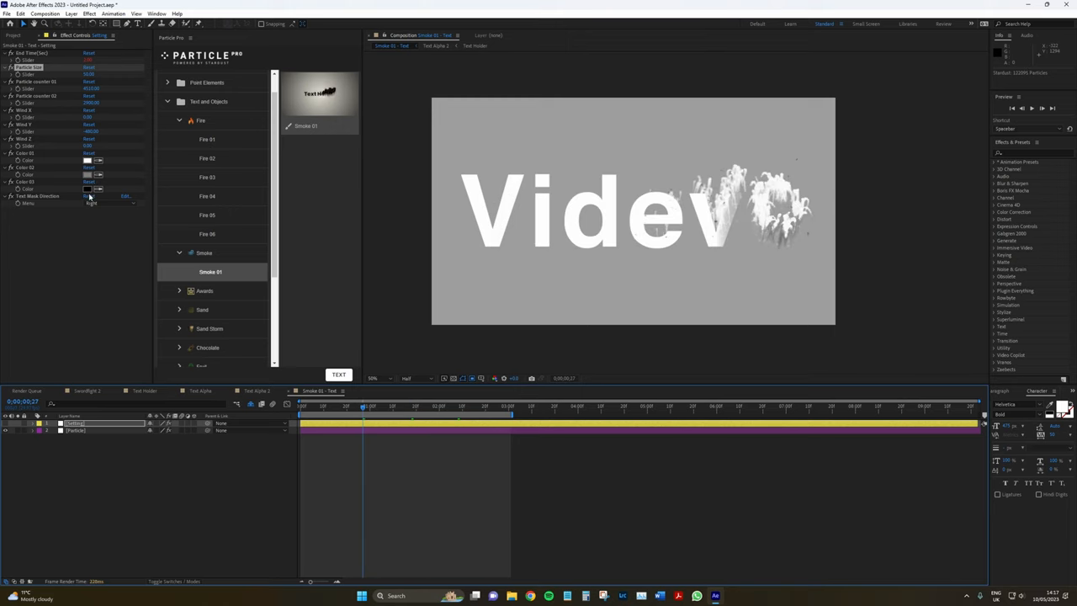
click(87, 159)
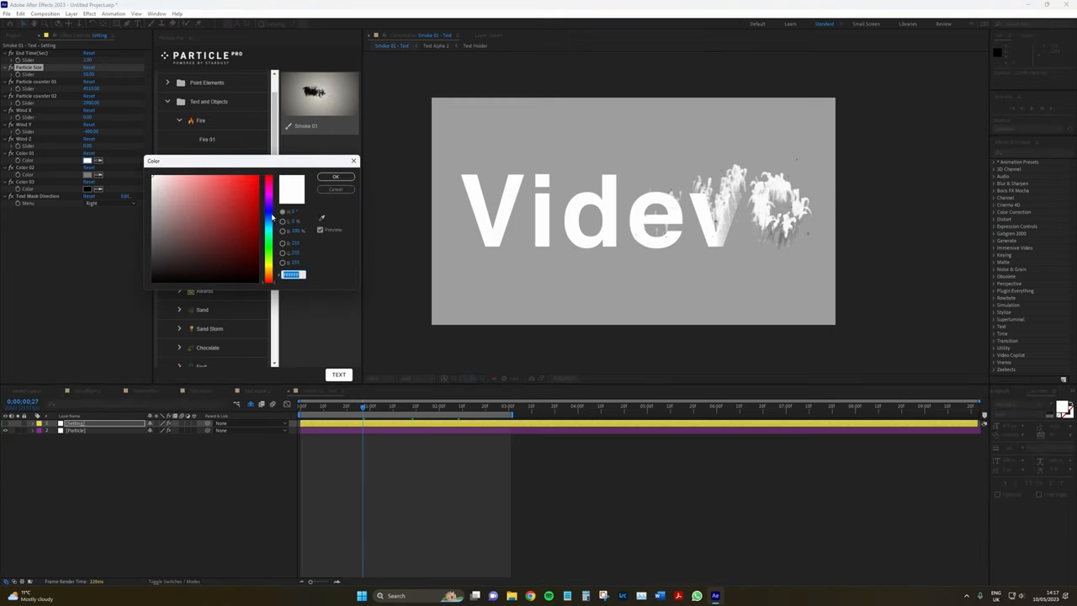
click(267, 185)
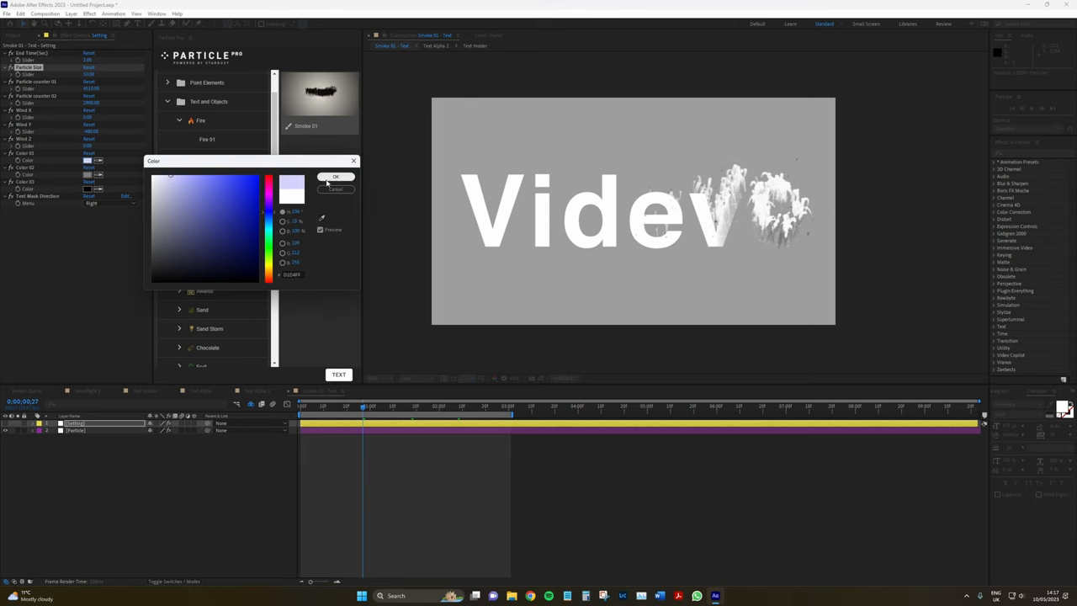
click(336, 177)
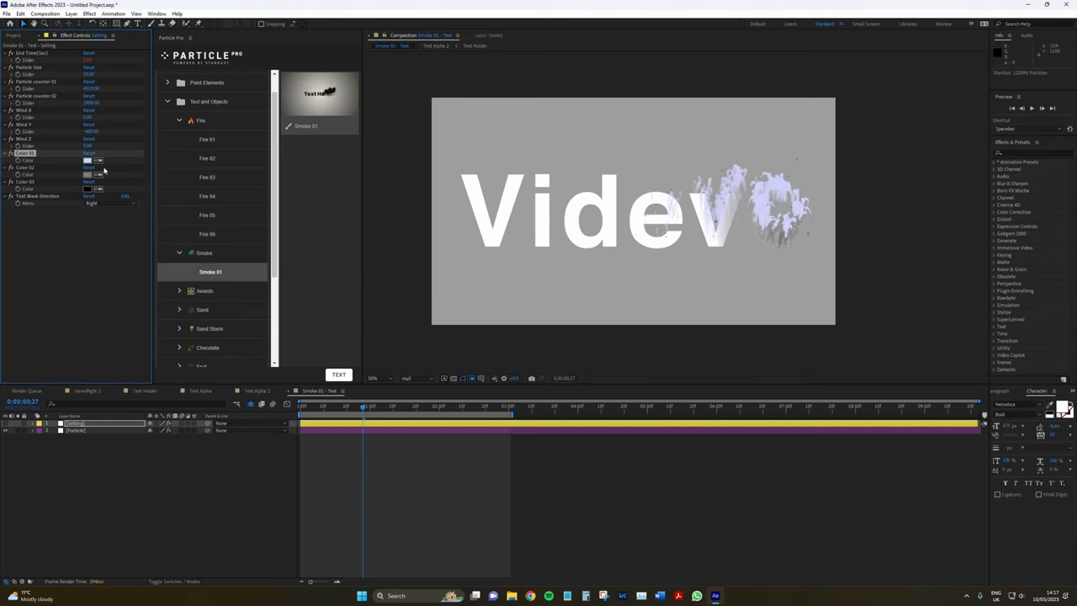
click(87, 160)
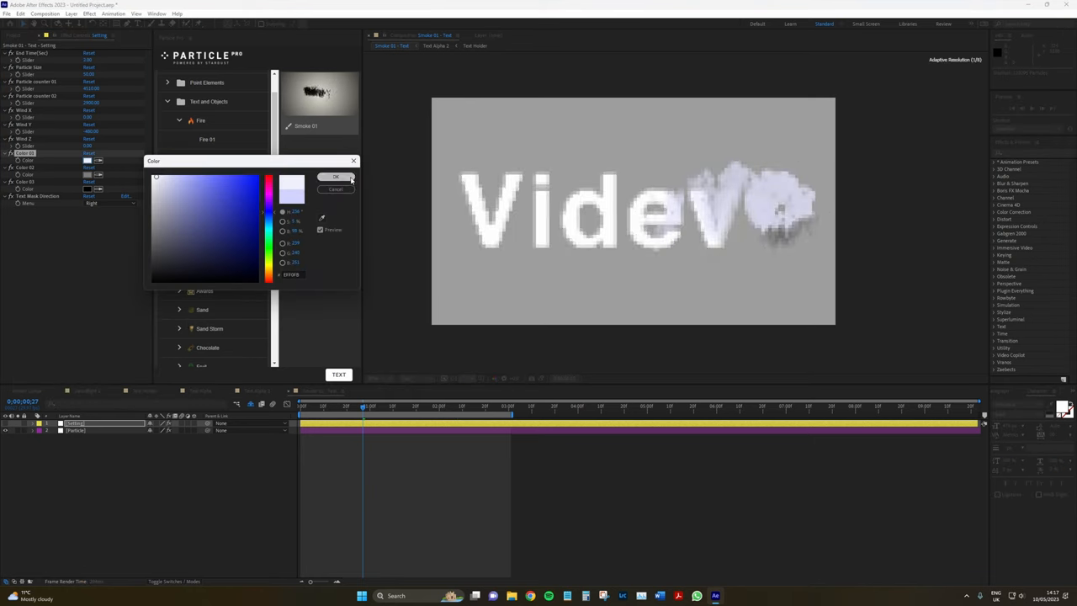
click(336, 177)
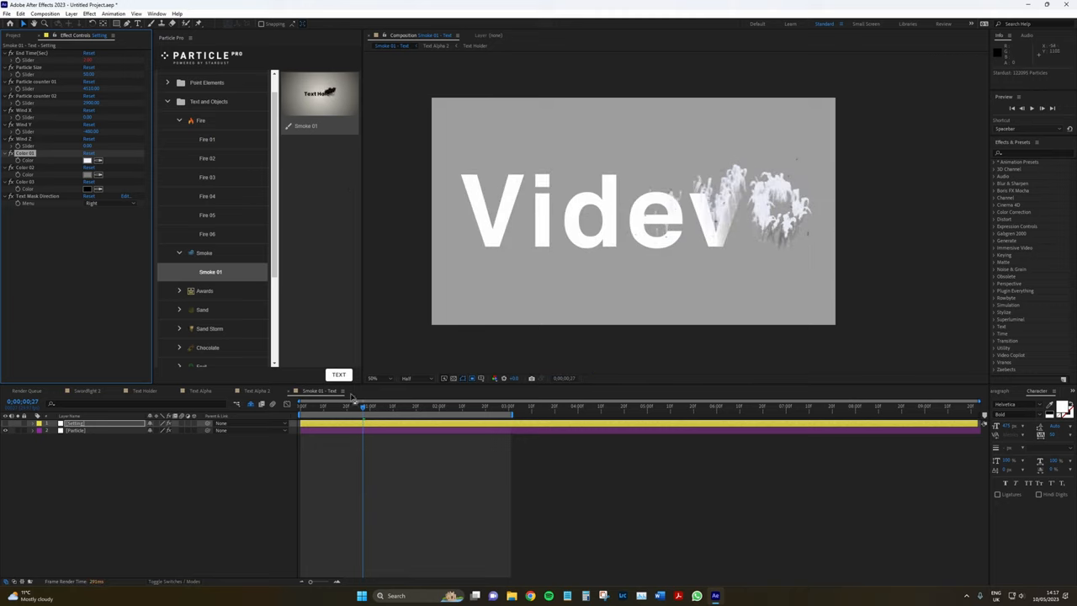
click(332, 406)
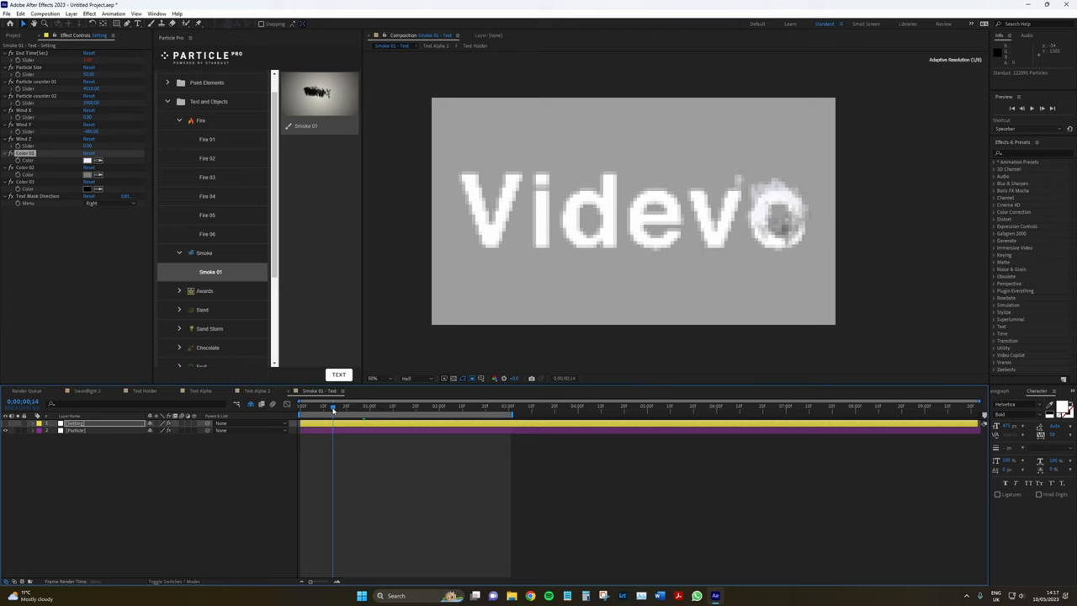
Set Text Mask Direction to Left so the smoke starts at the V
click(335, 406)
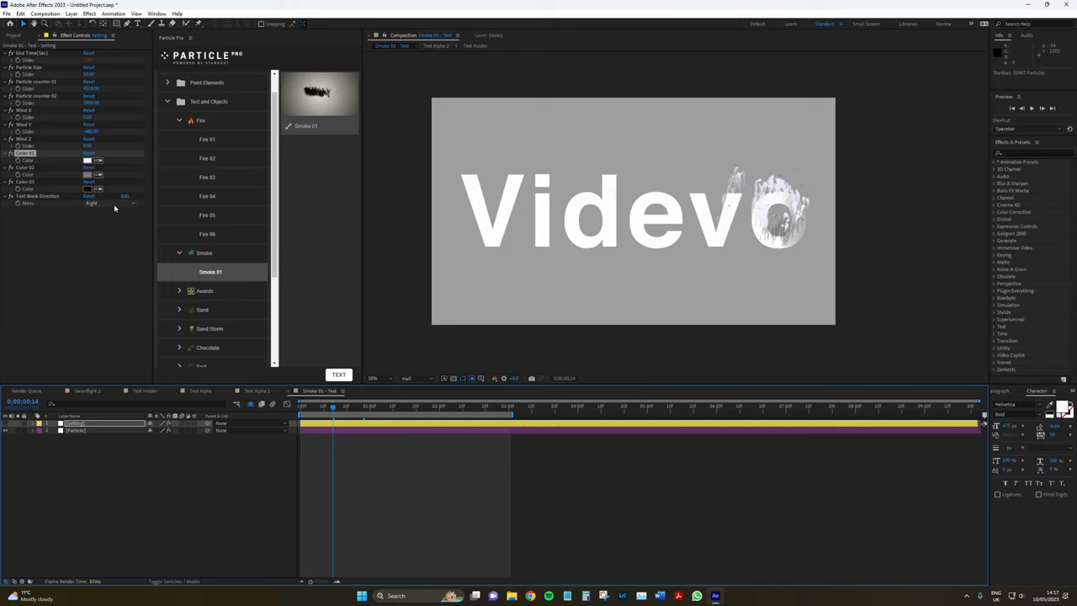
click(91, 204)
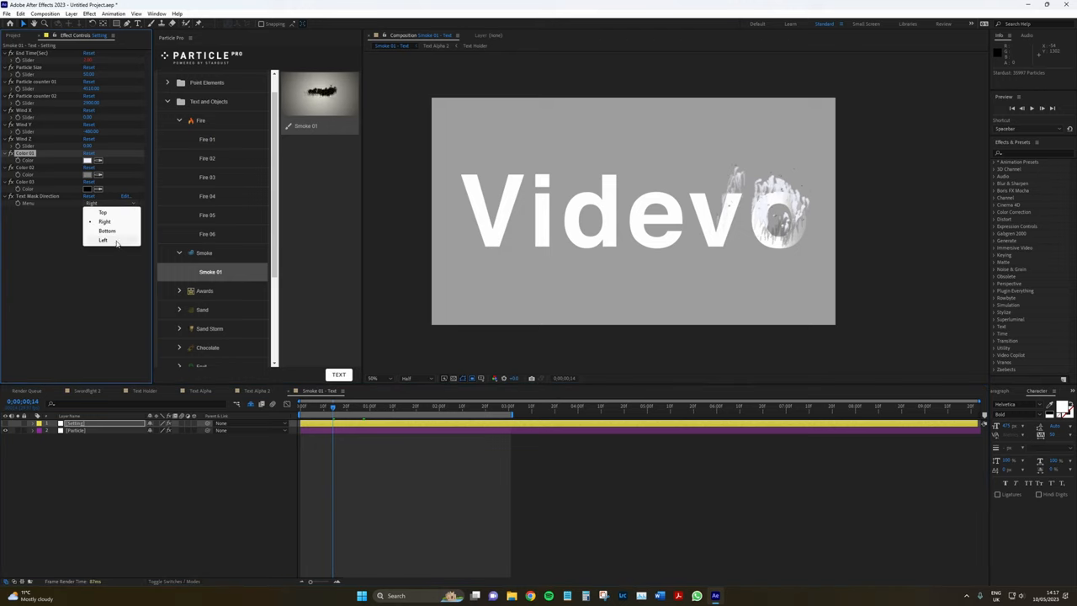
click(103, 241)
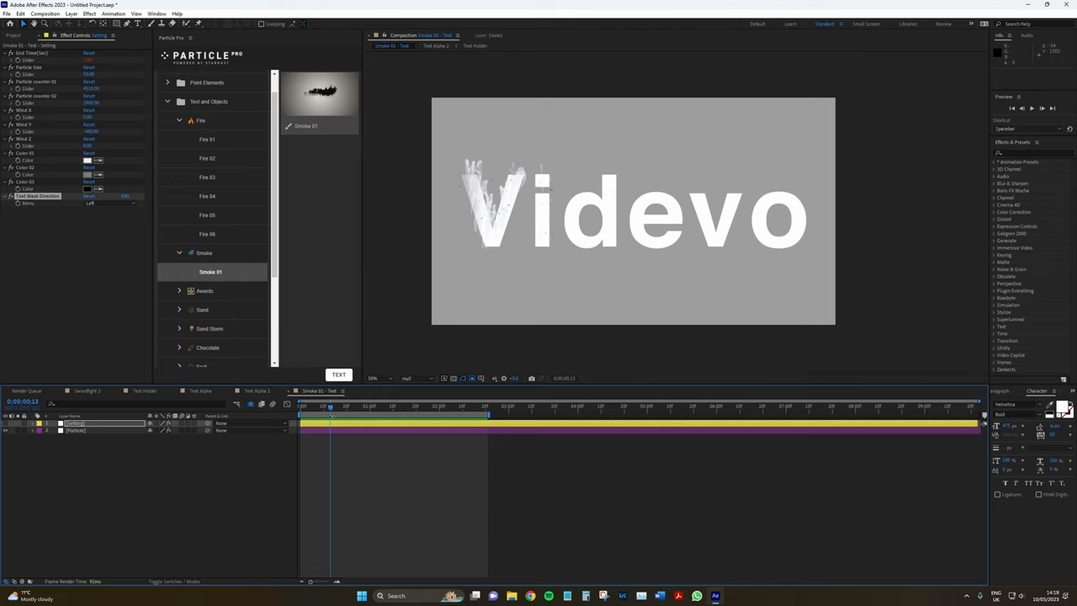
mouse_move(251, 405)
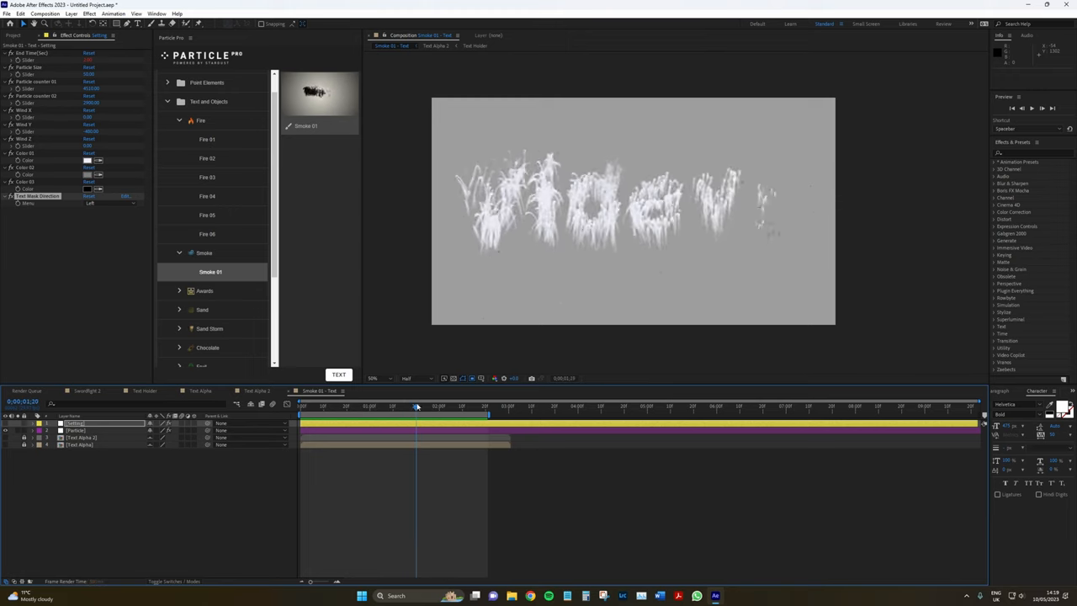
Scrub through the smoke dissolve, then close the extra composition tabs
drag(416, 407, 396, 407)
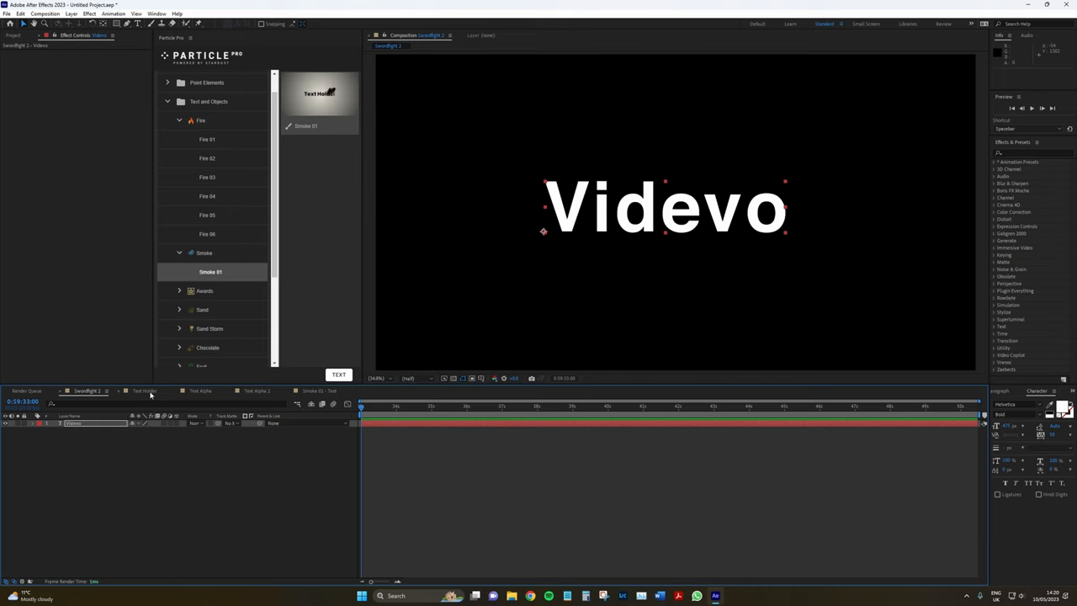
click(145, 390)
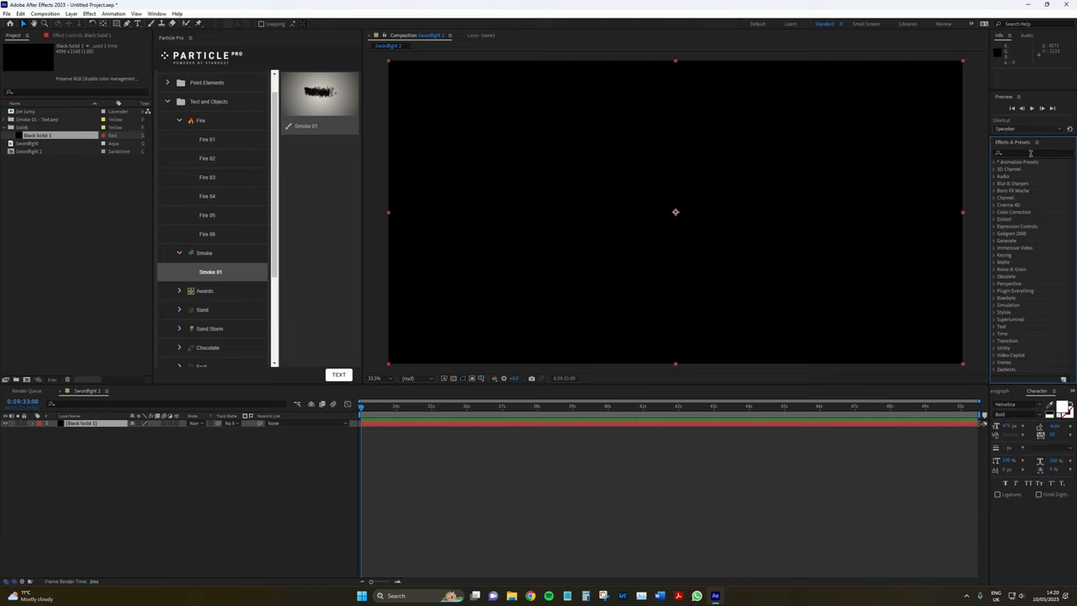
Search Effects & Presets for 'element' to apply Element 3D
text(element)
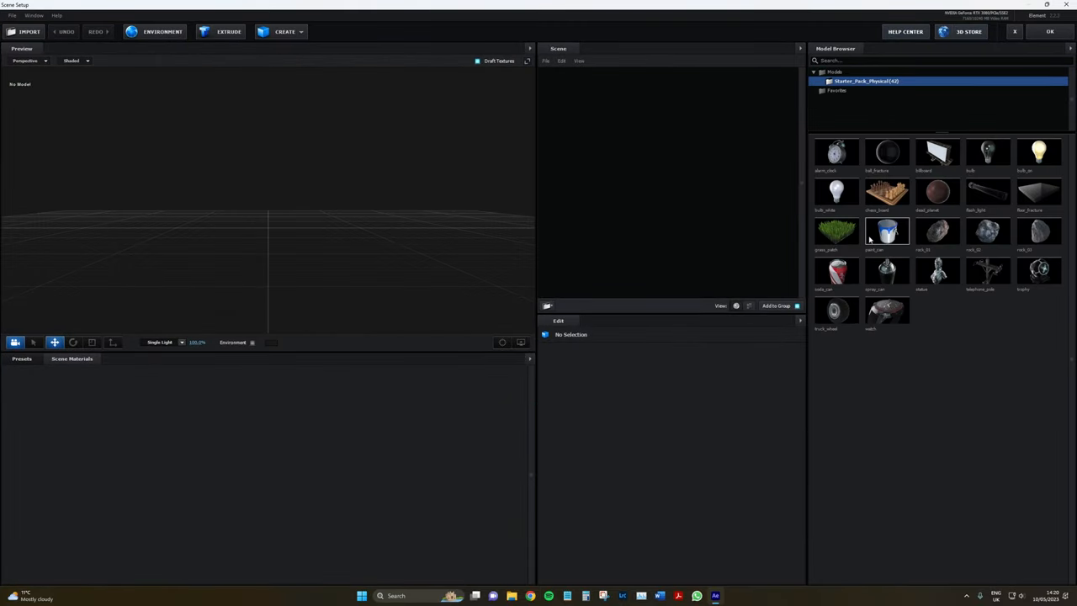
mouse_move(937, 271)
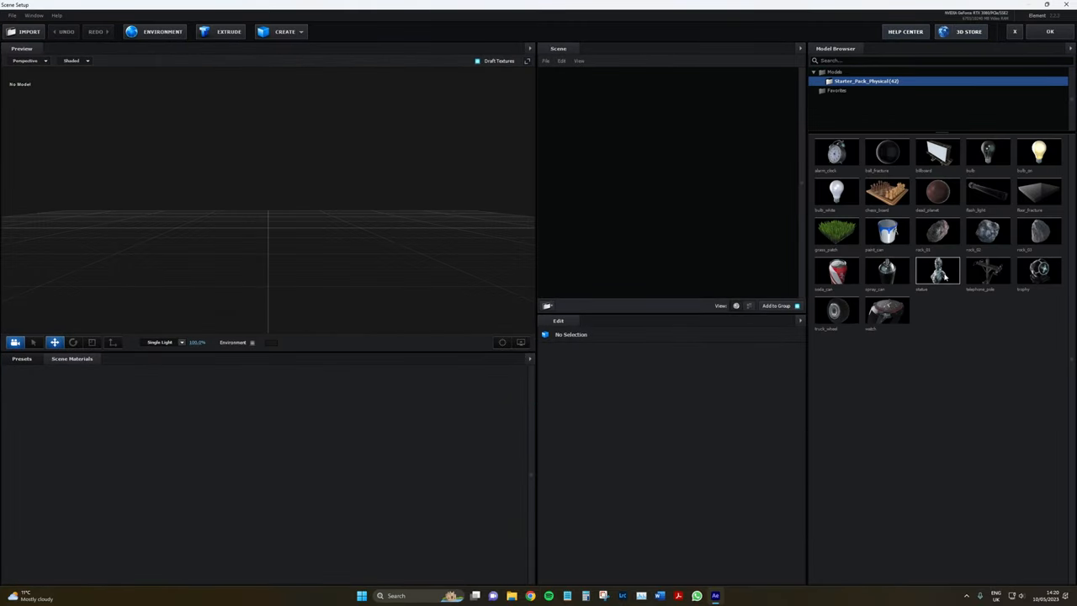
Add the Starter Pack statue model to the Element 3D scene and confirm
double_click(937, 271)
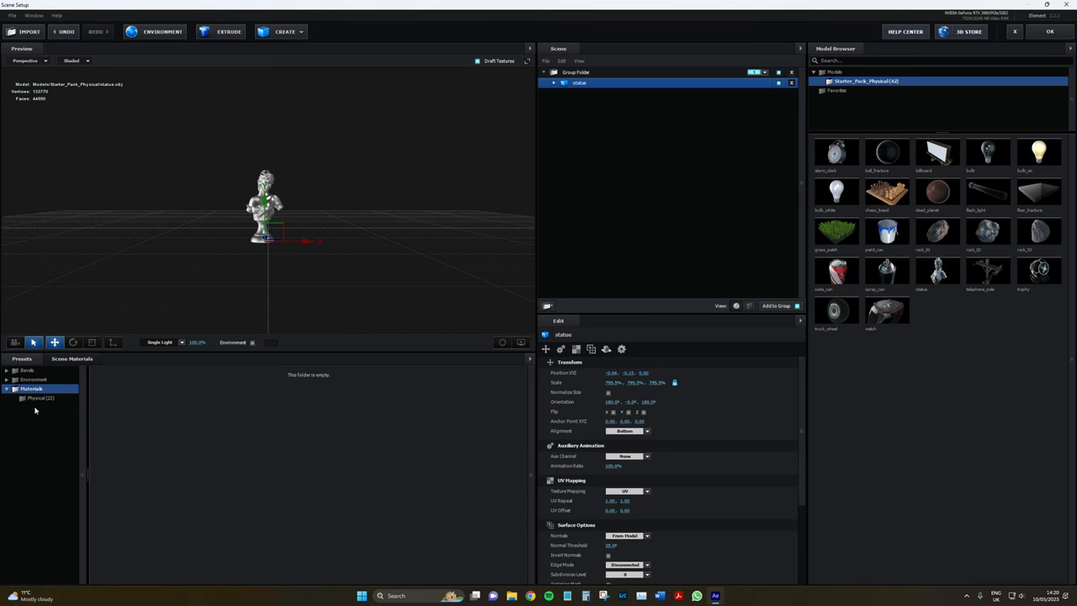
click(41, 398)
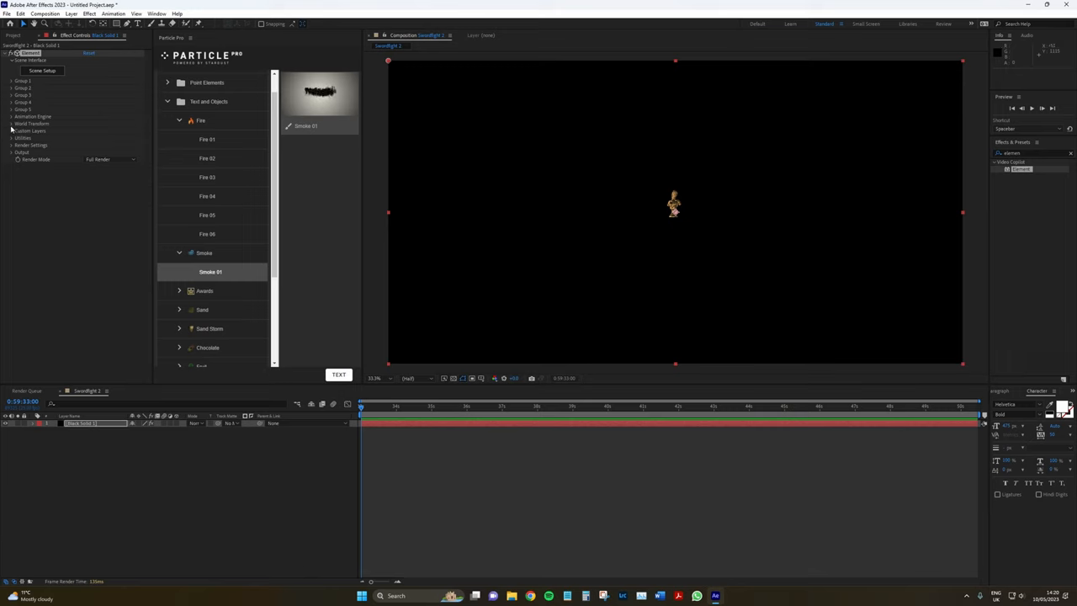
Expand the Element effect's World Transform settings to reach World Scale
click(12, 124)
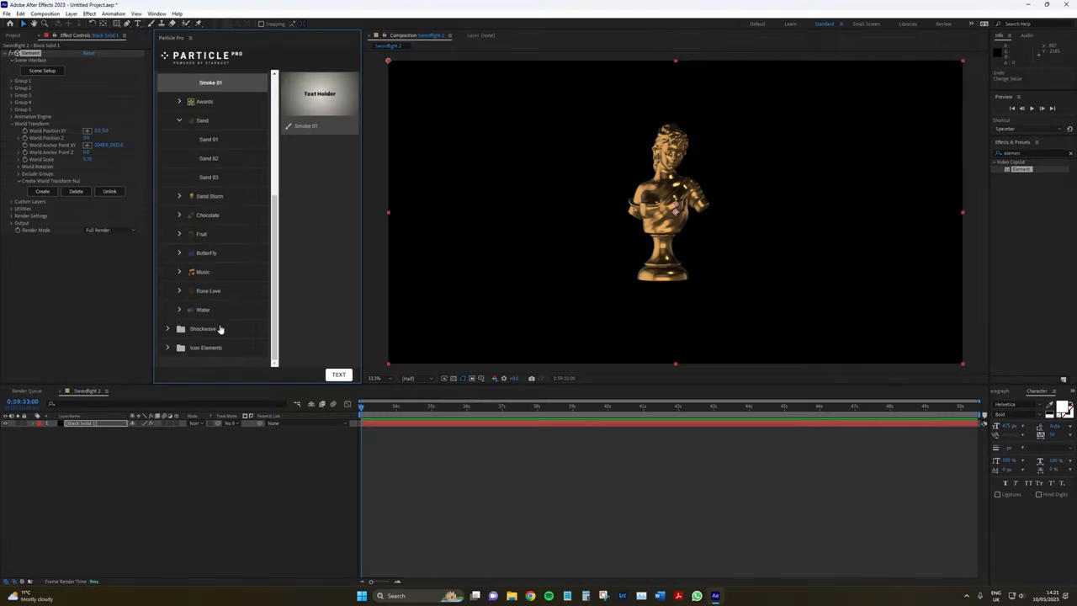
Apply Particle Pro's Water 01 preset from the Water category
click(203, 309)
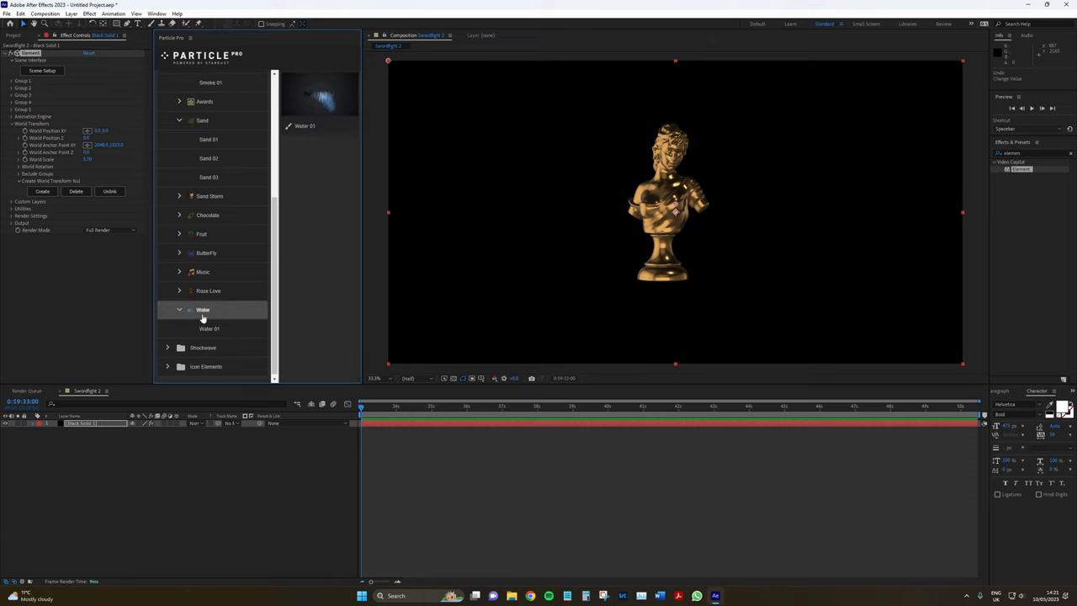
click(209, 328)
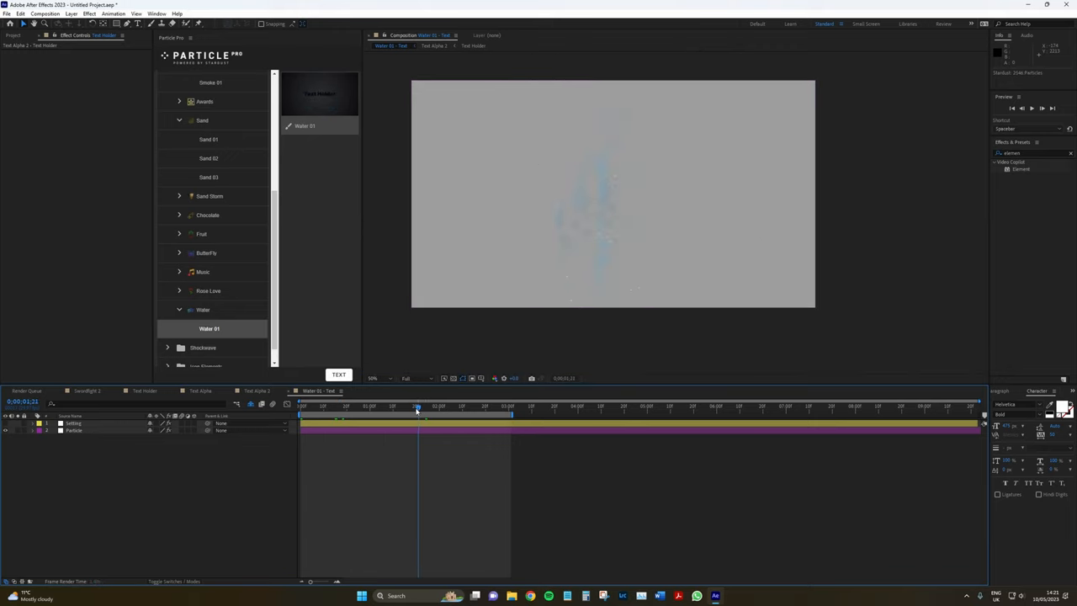
Preview the statue turning to water at several frames, then select the Particle layer
click(374, 408)
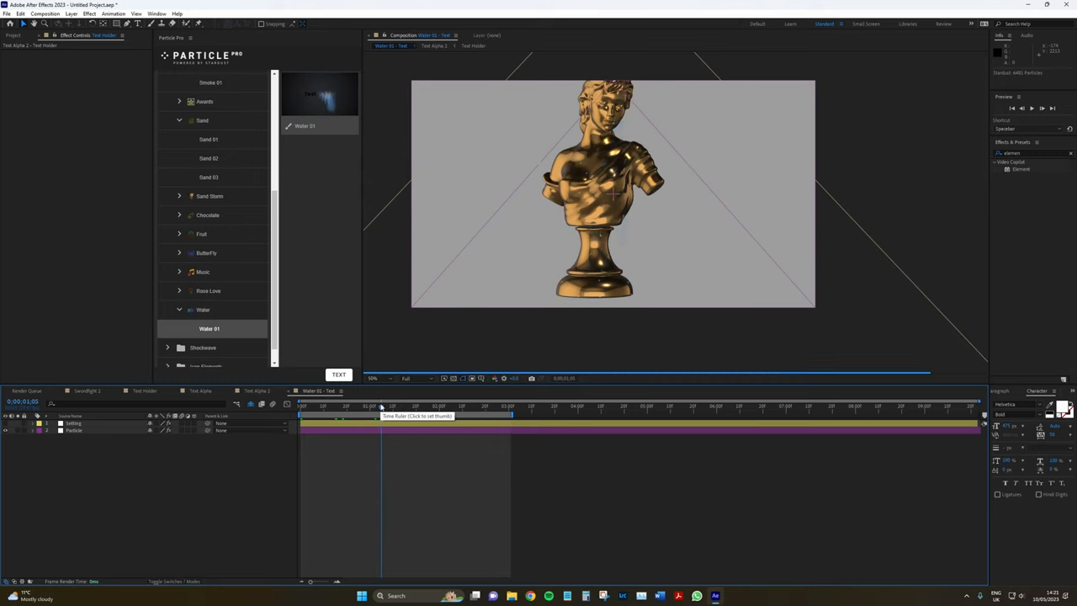
click(393, 406)
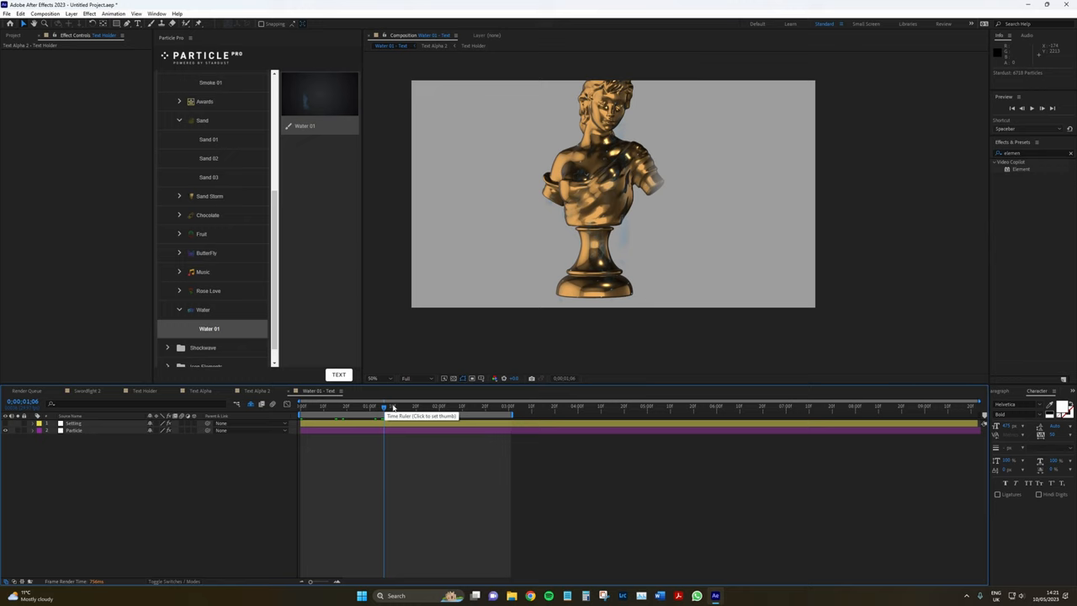
click(384, 406)
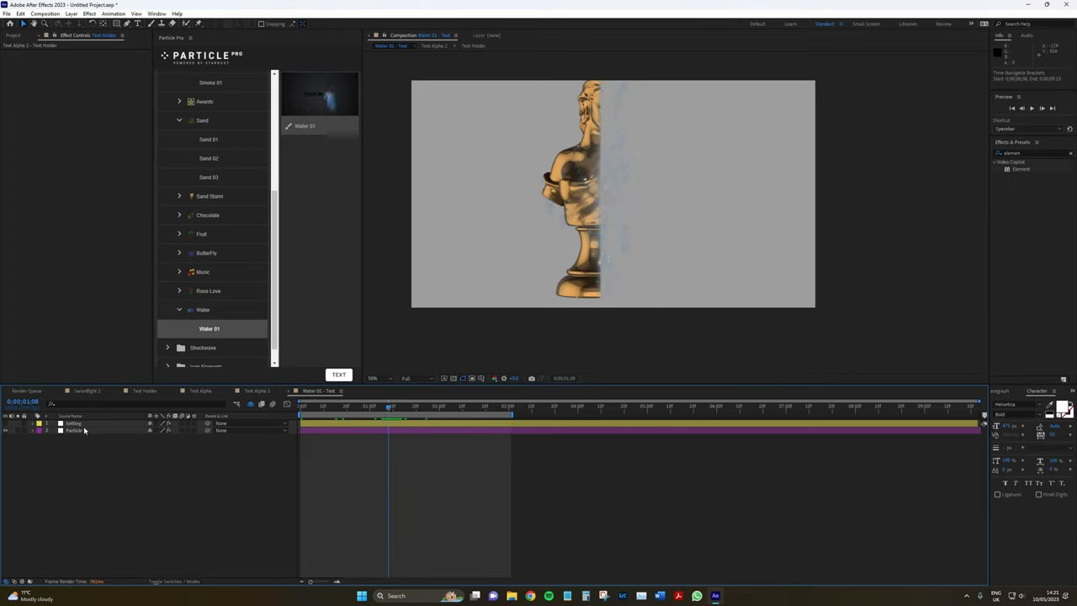
click(93, 188)
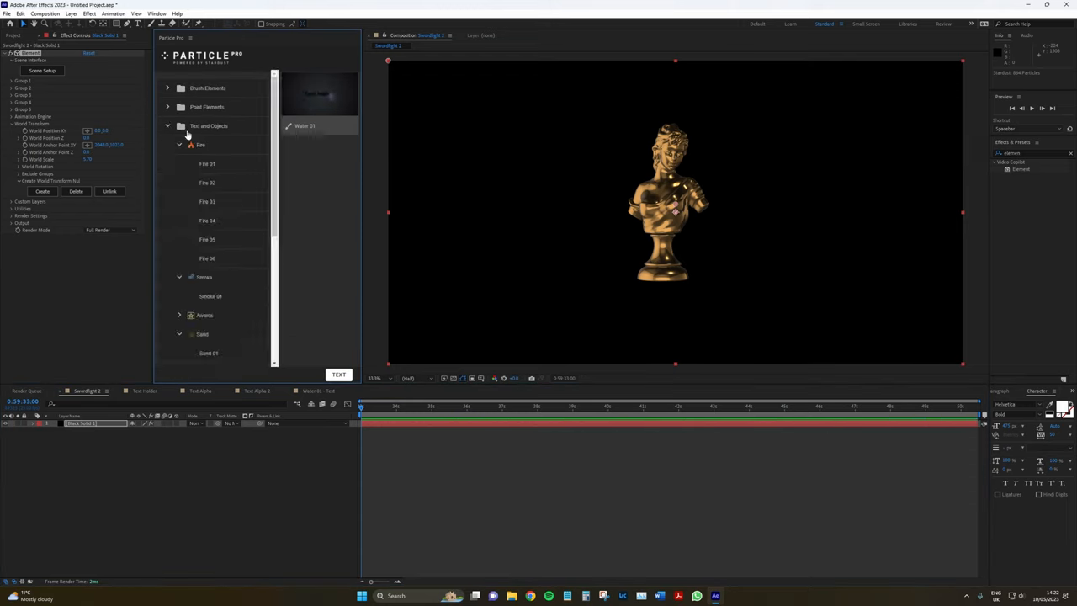
Collapse Particle Pro's Text and Objects folder so the Fire Point presets show
click(201, 145)
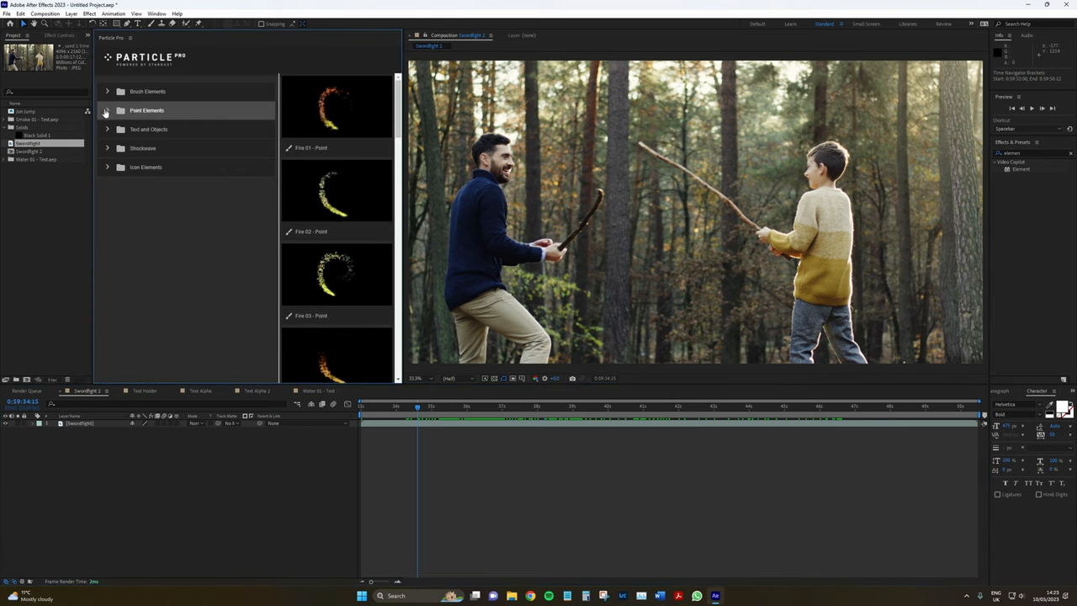
Import the Smoke 03 - Point preset from Particle Pro's Point Elements > Smoke category
click(106, 110)
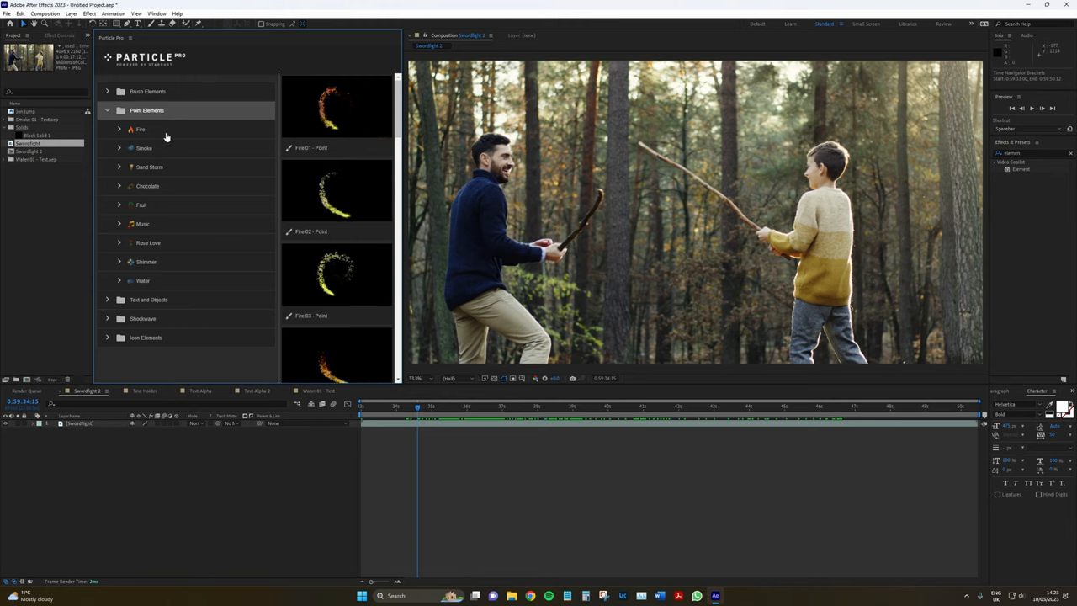
click(144, 148)
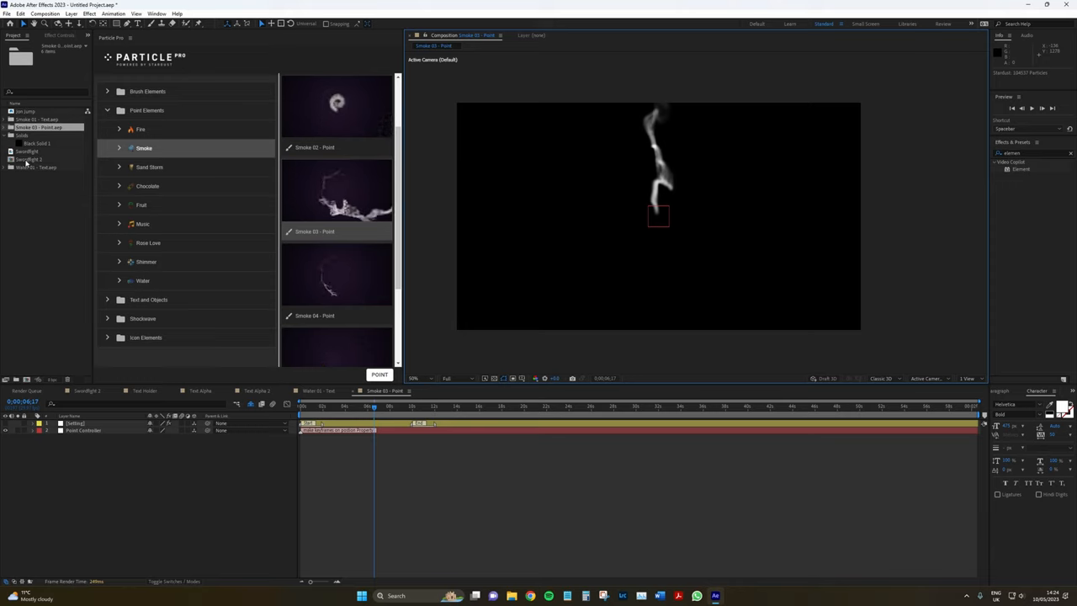
Add the Swordfight footage to the Smoke 03 - Point timeline and scrub to preview the smoke
click(82, 430)
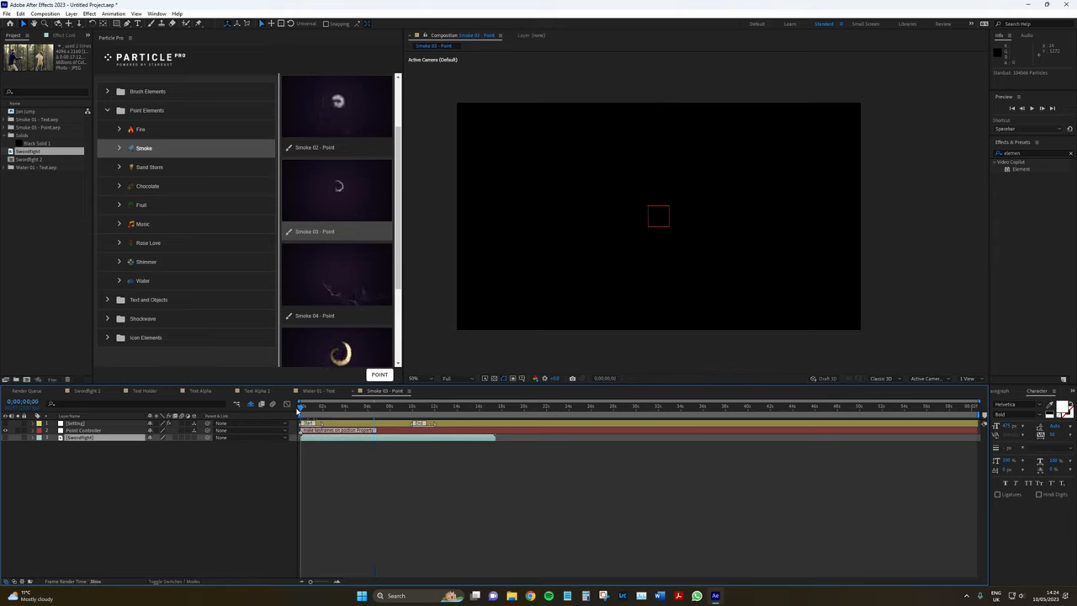
click(327, 407)
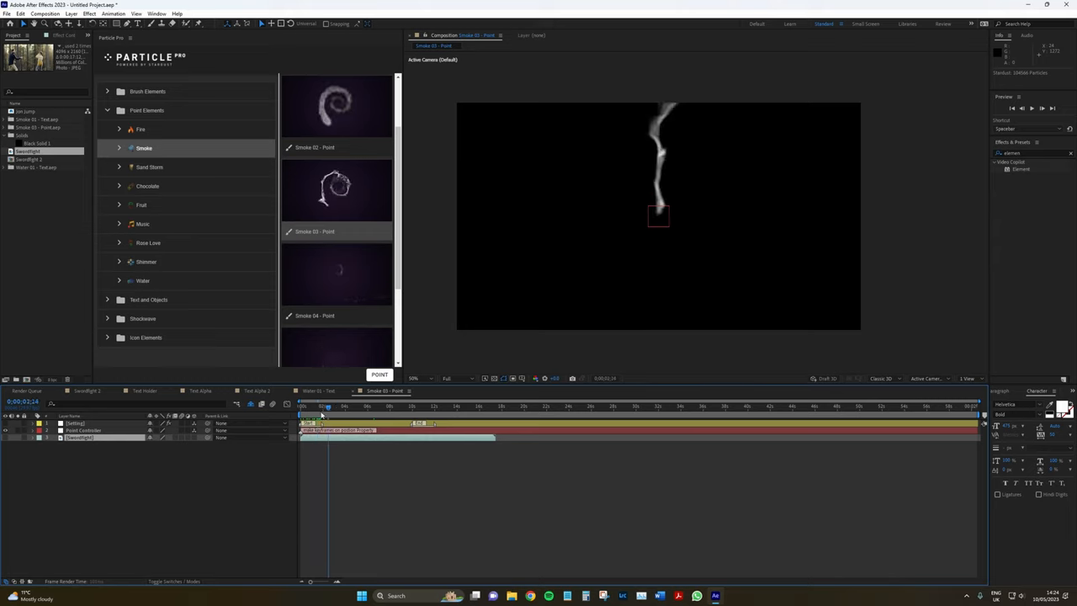
drag(326, 407, 427, 407)
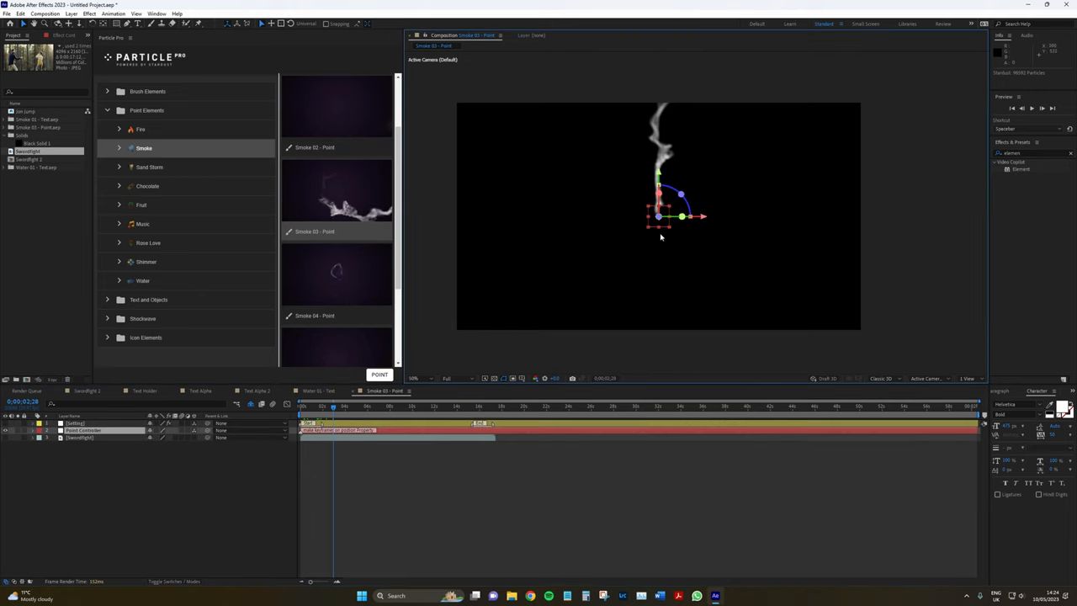
Select the Point Controller layer, then the Swordfight footage layer
click(418, 377)
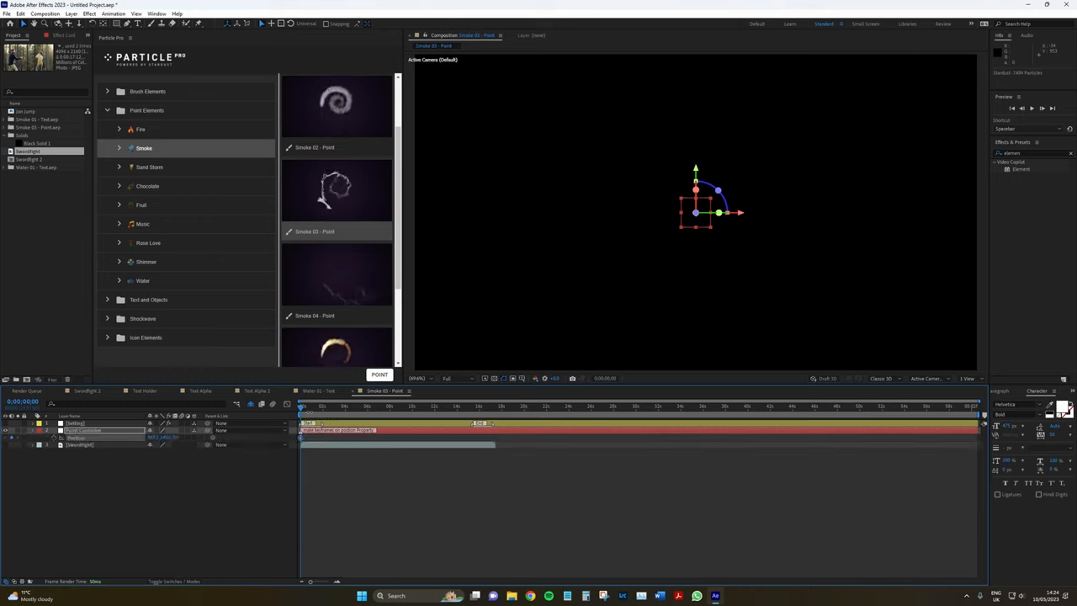
click(313, 406)
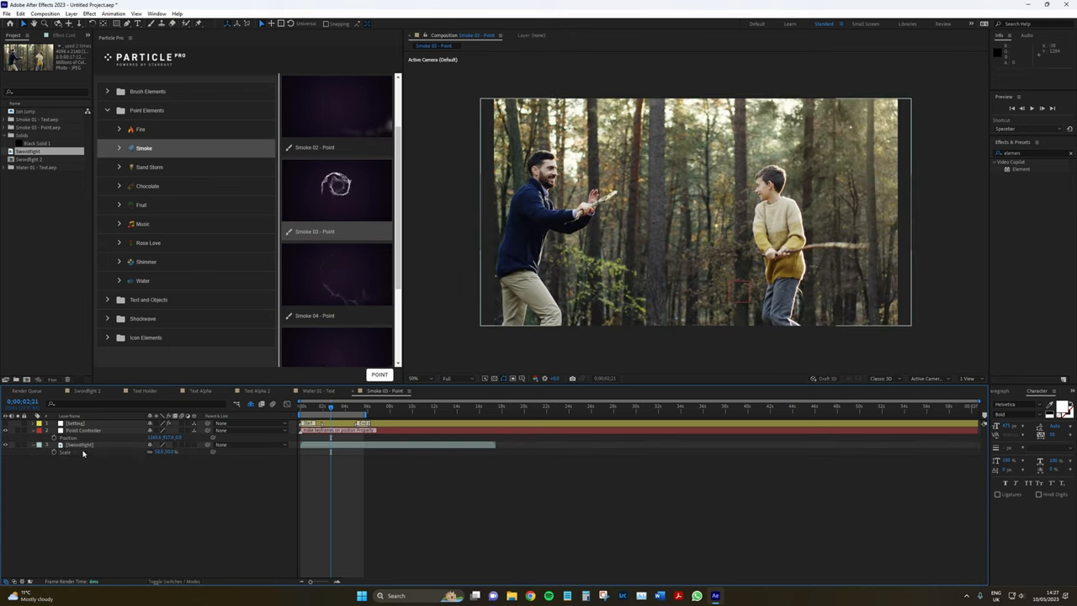
Adjust the Swordfight layer's Scale so the footage fits the composition
click(77, 444)
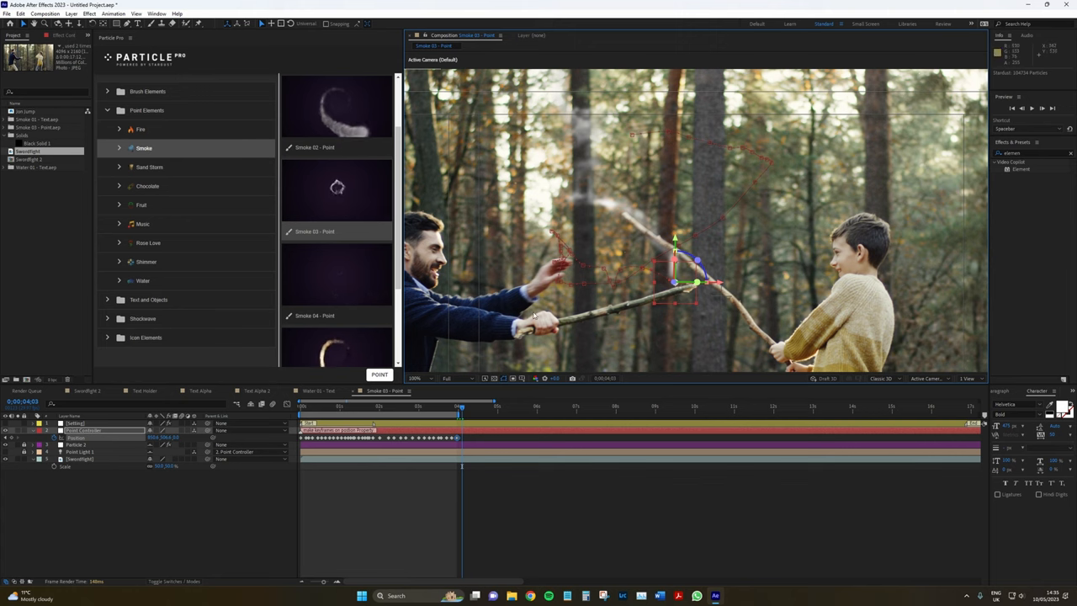
Move the Point Controller onto the stick tip, keyframing its Position
click(417, 377)
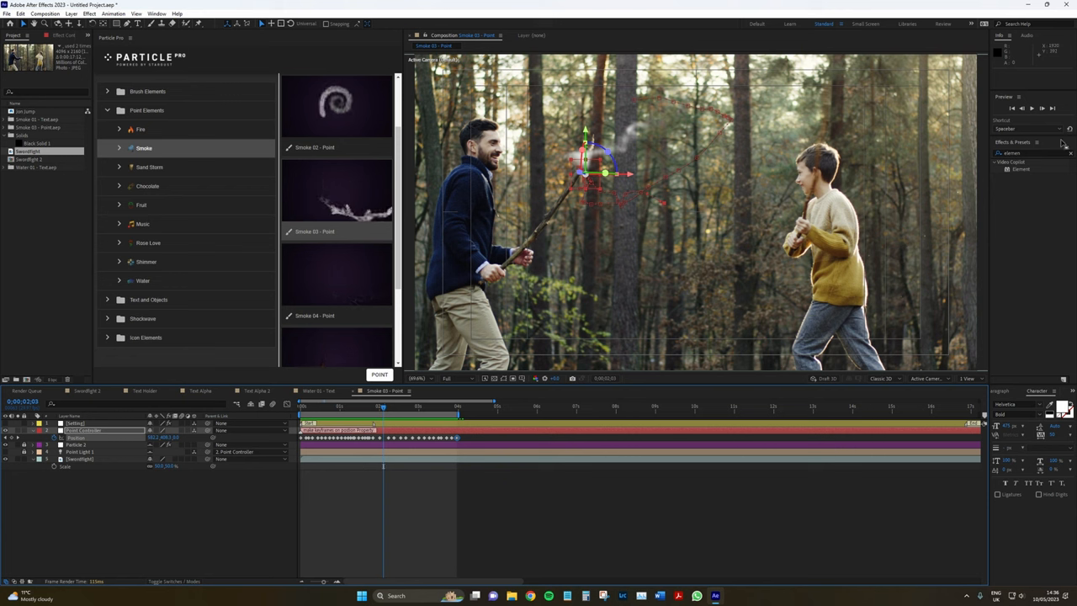
text(deep)
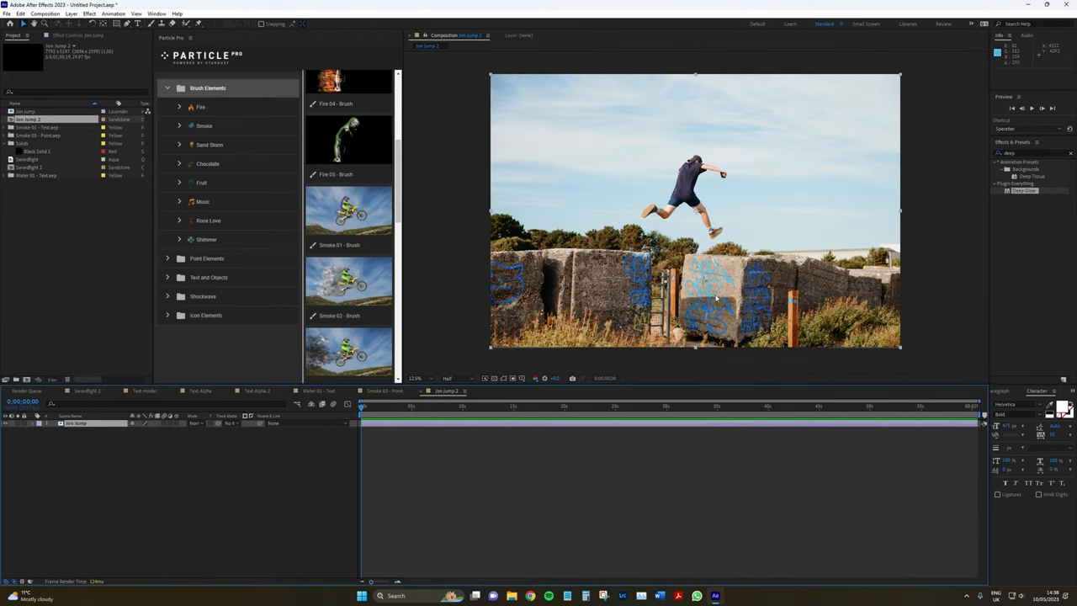
Browse the Chocolate and Fire brush presets, then open the Sand Storm brush category
scroll(down, 3)
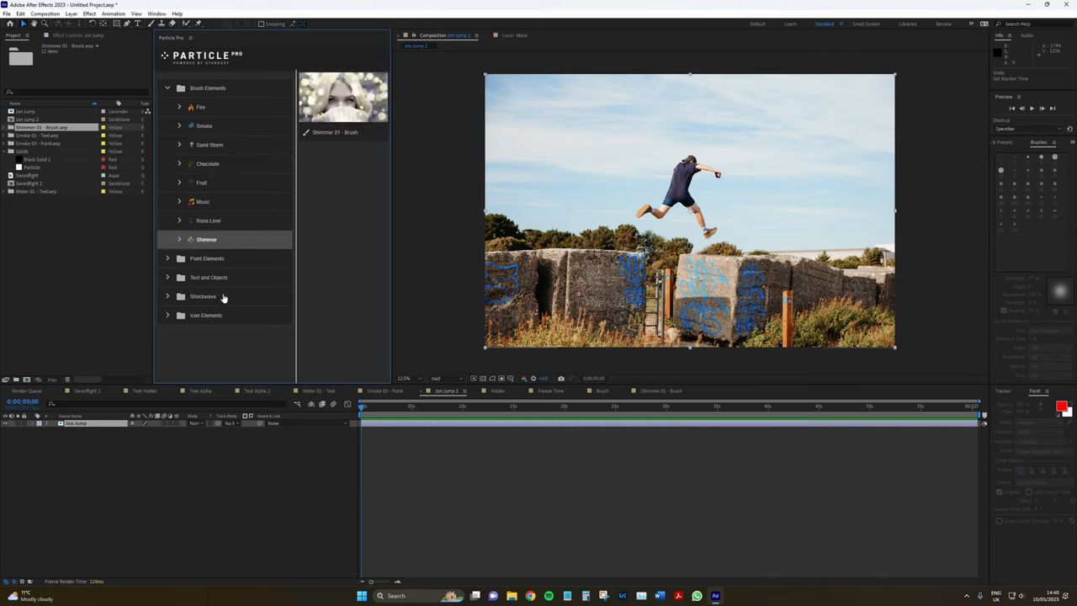
click(207, 163)
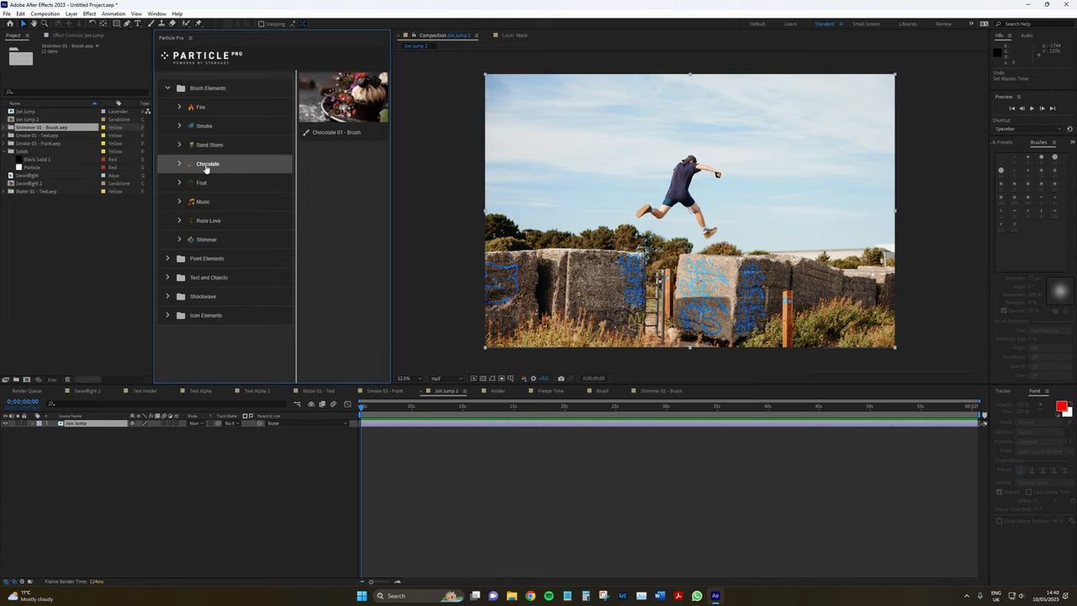
click(209, 143)
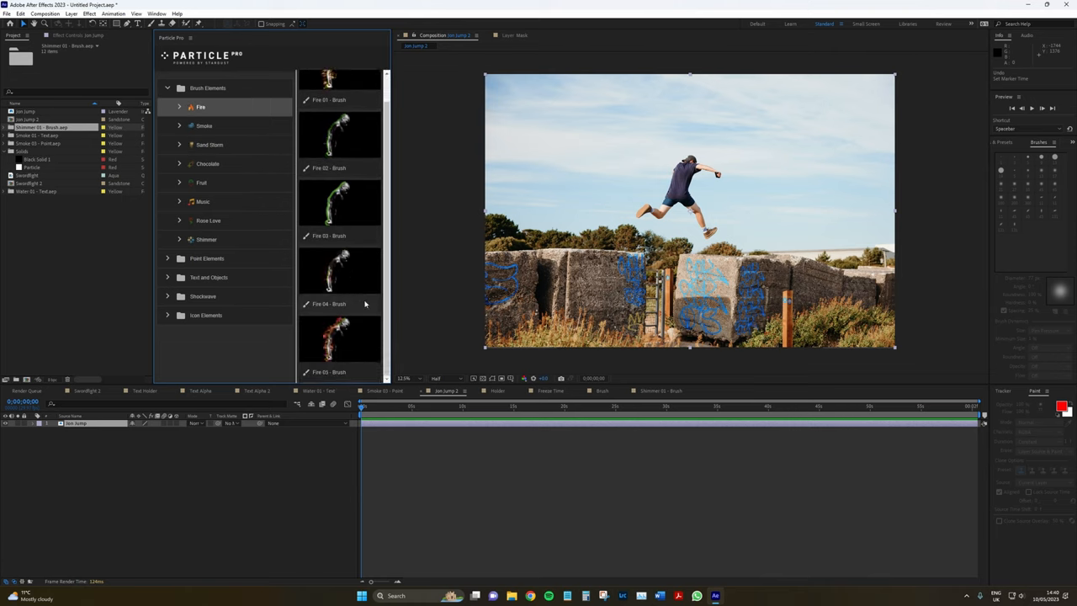
click(210, 144)
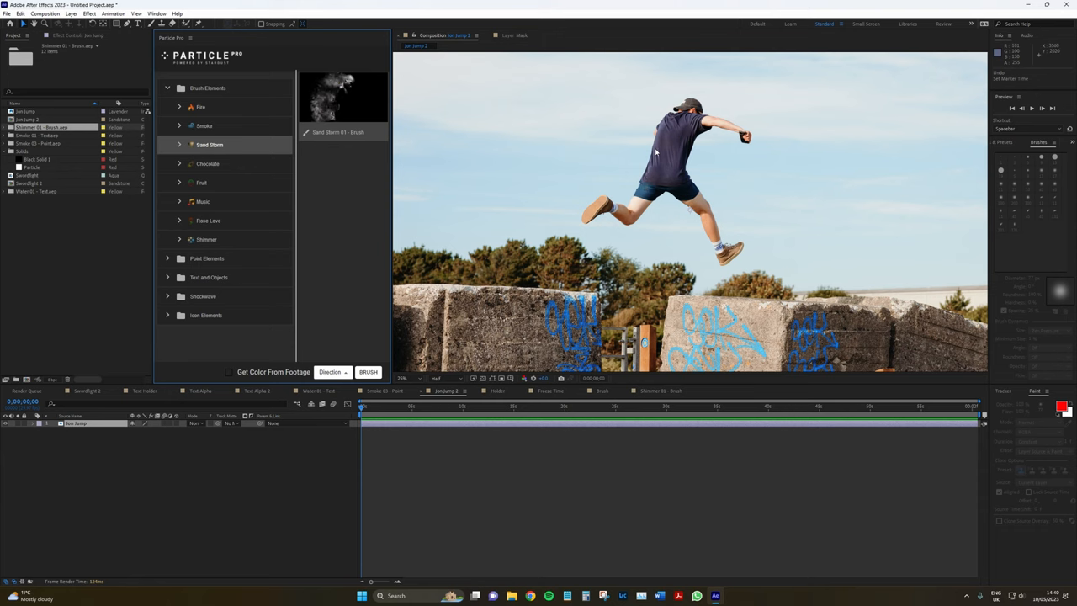
Set the sand trail Direction to Left and apply the brush stroke along the man's back
click(332, 371)
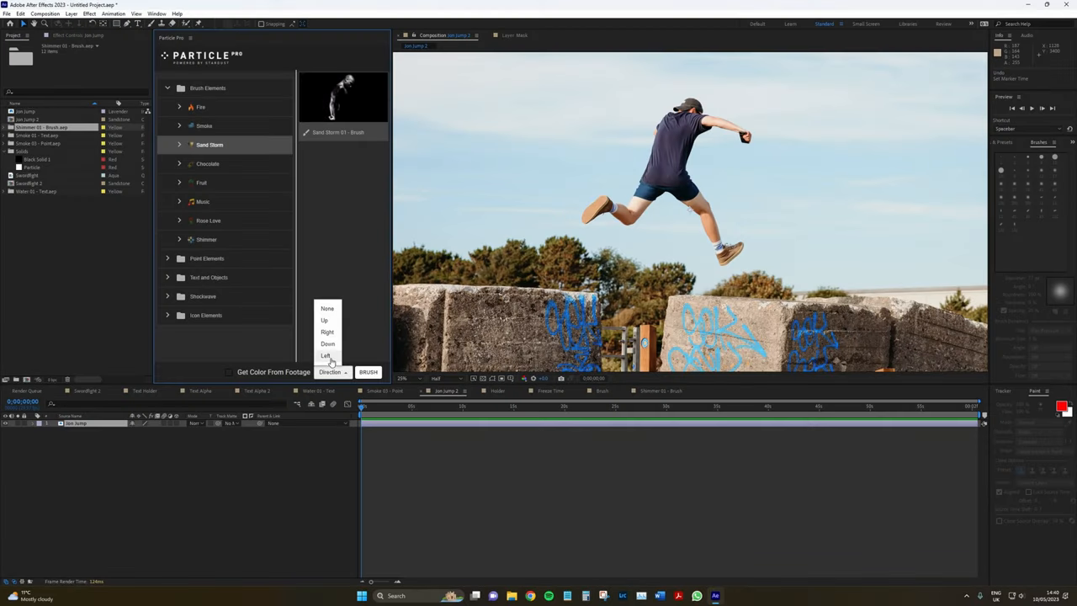
click(325, 354)
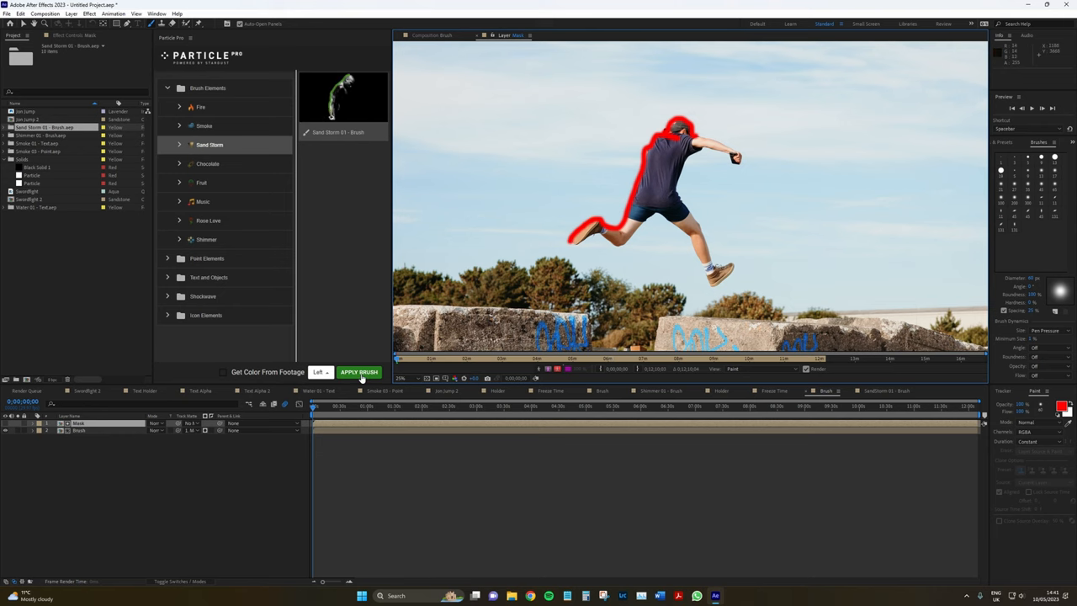
click(358, 372)
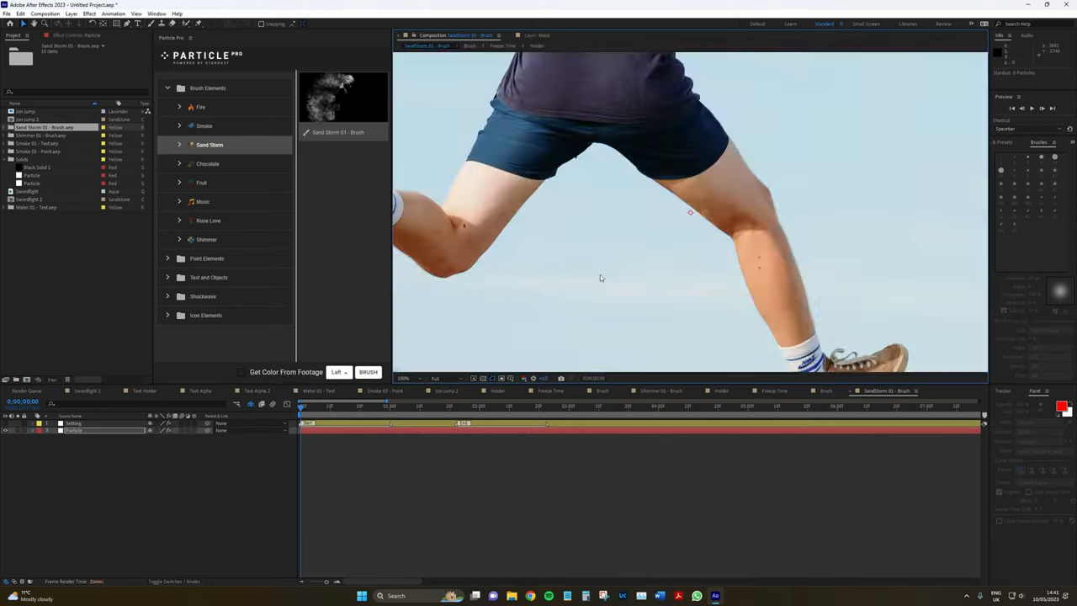